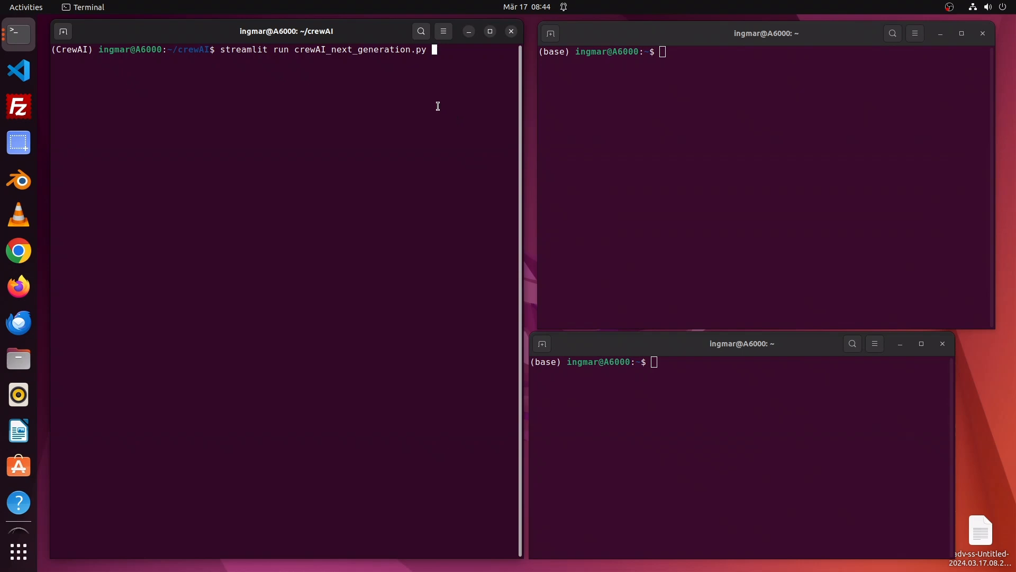
- Run 'streamlit run crewAI_next_generation.py' so the app opens at localhost:8501 in Firefox
key(Return)
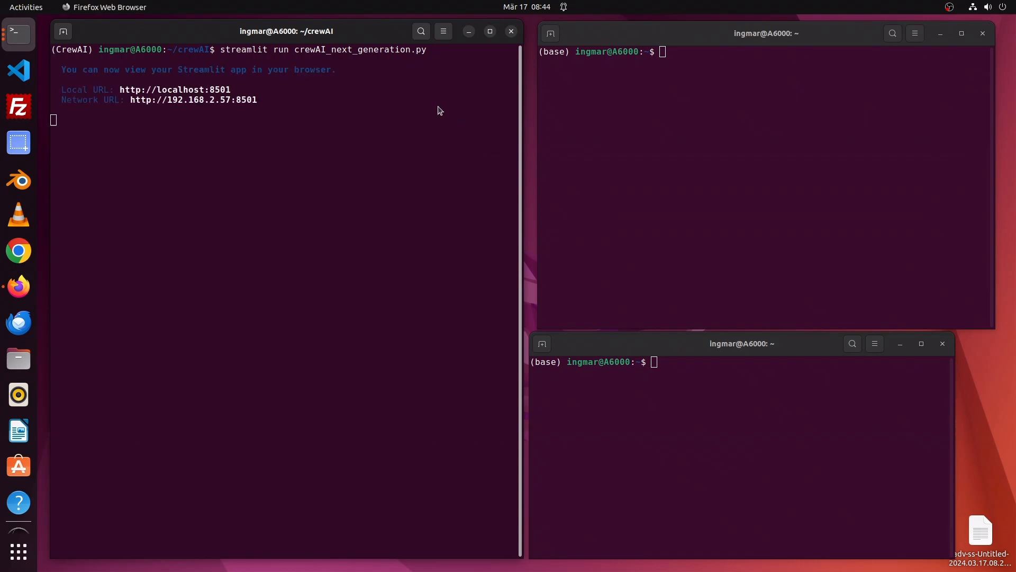
click(18, 286)
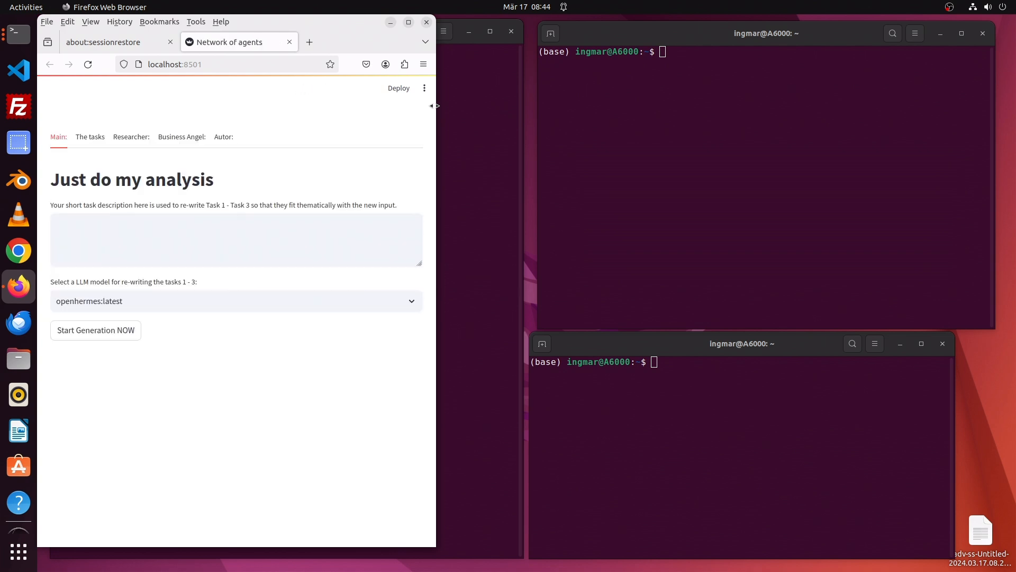
- Run 'watch -n 0.5 nvidia-smi' in one terminal and 'ollama list' in another
click(649, 158)
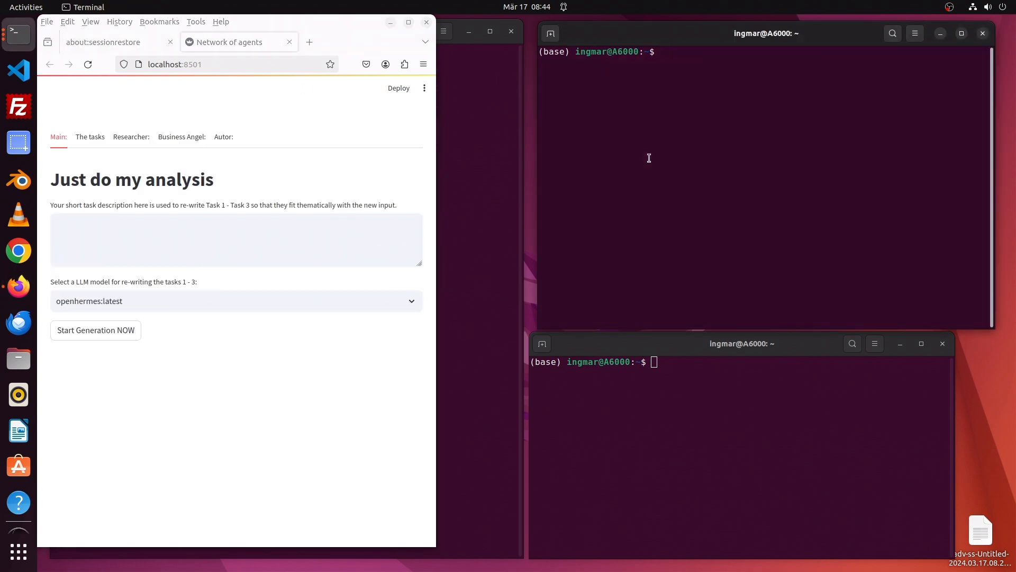
text(watch -n 0.5 nvidia-smi)
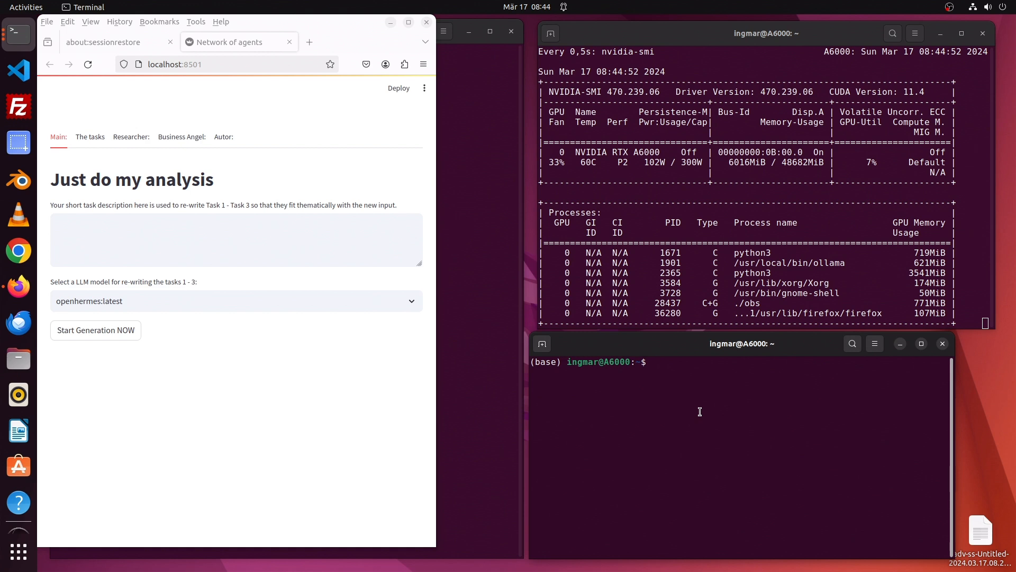
text(ollama list)
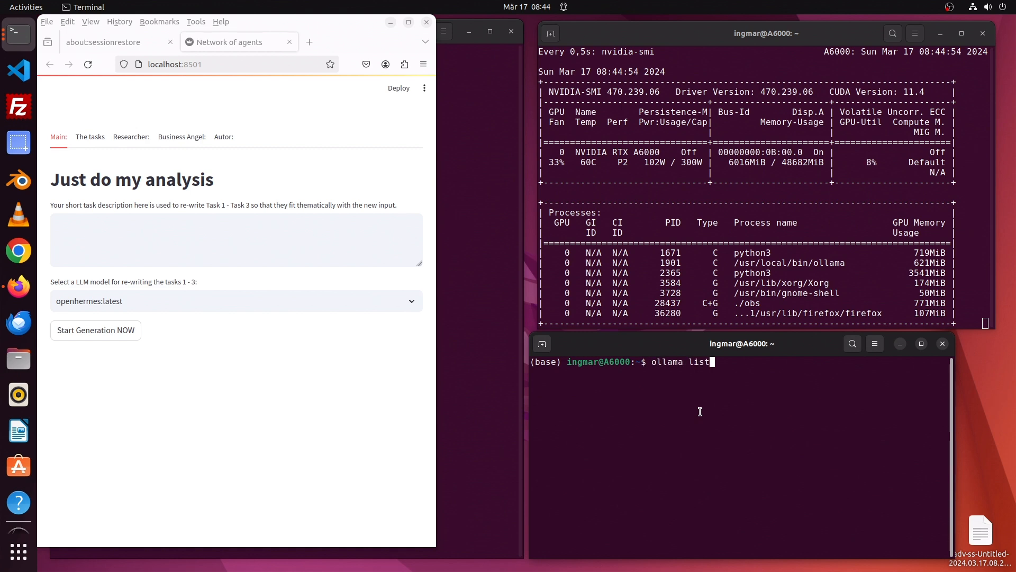
key(Return)
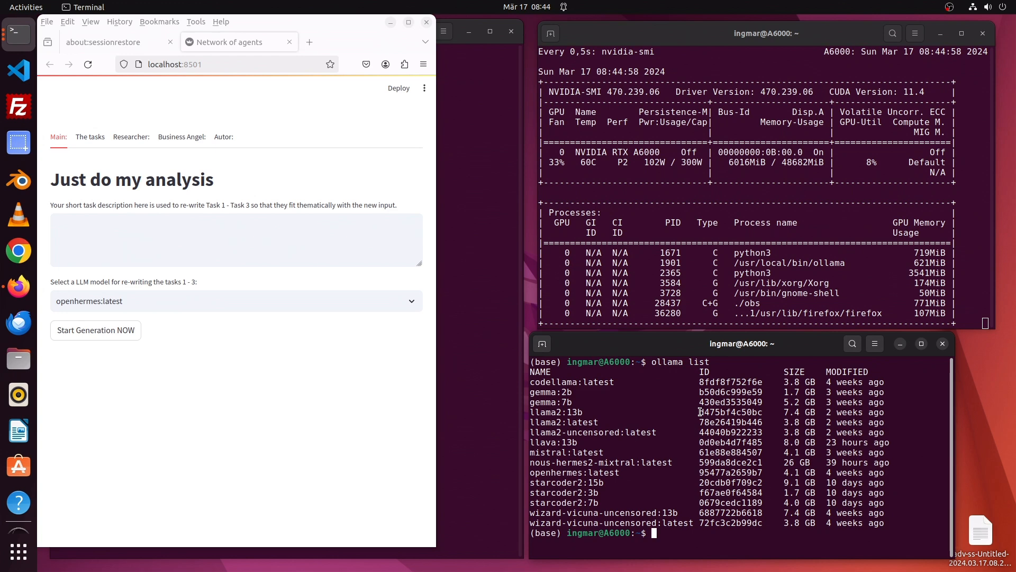
mouse_move(663, 400)
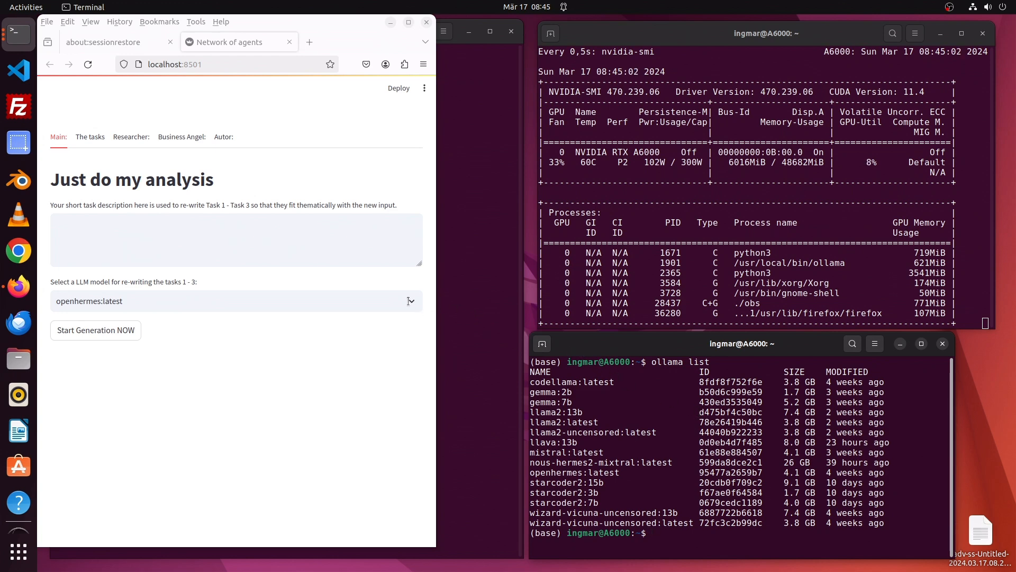
- Enter the task 'Please provide some information about the last flight of the Starship from SpaceX.'
click(235, 300)
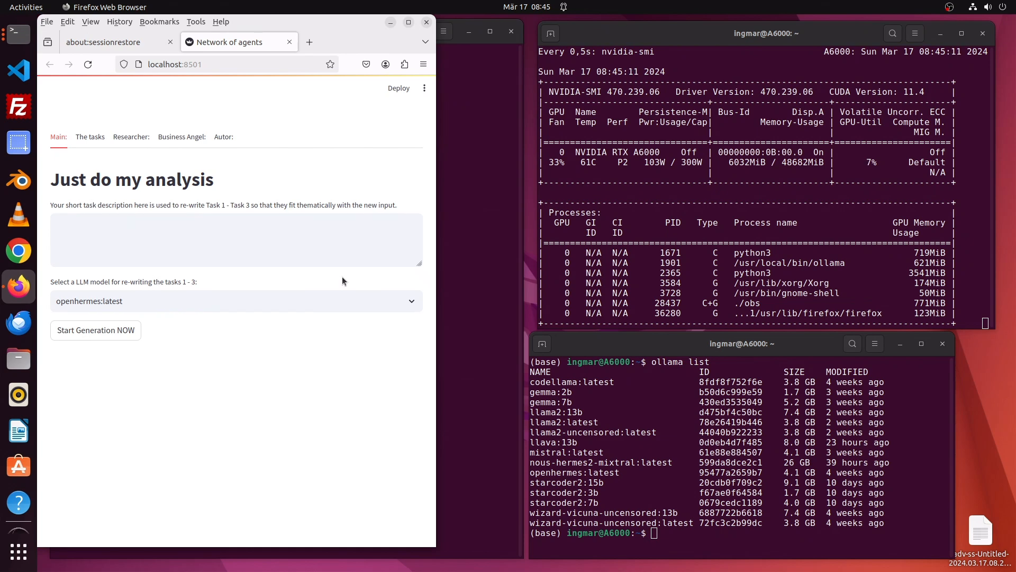
click(236, 240)
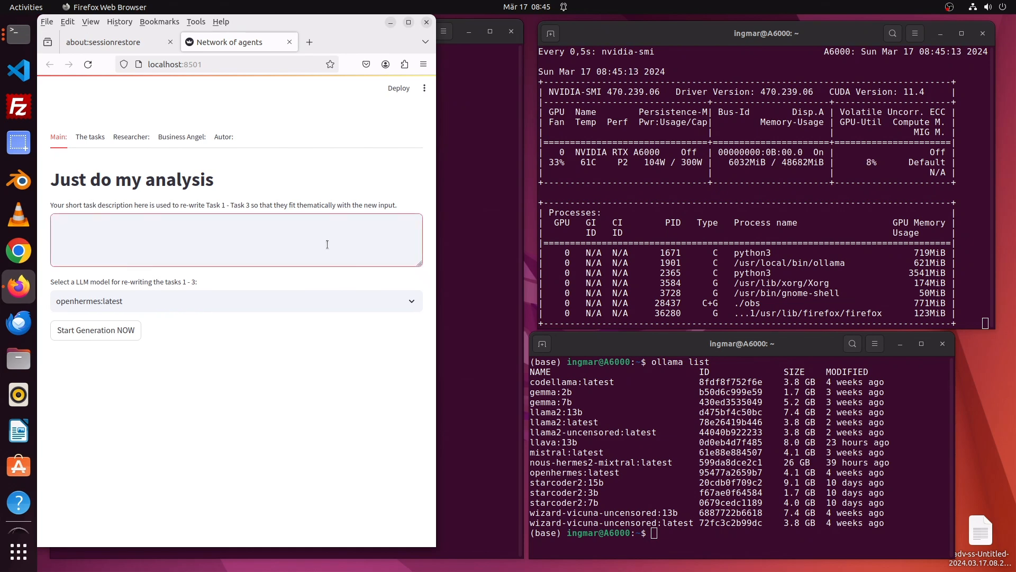
click(236, 239)
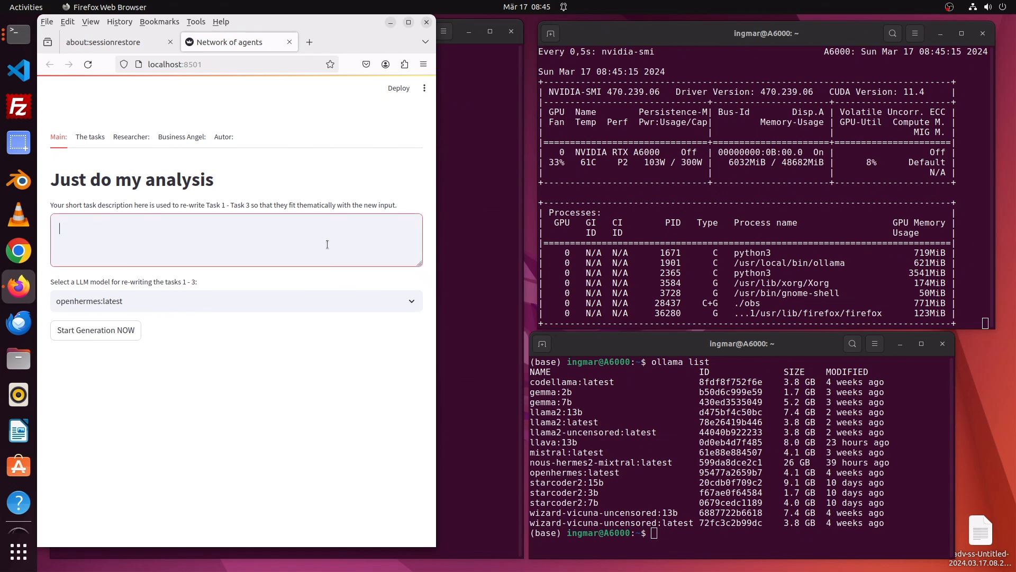
text(Pl)
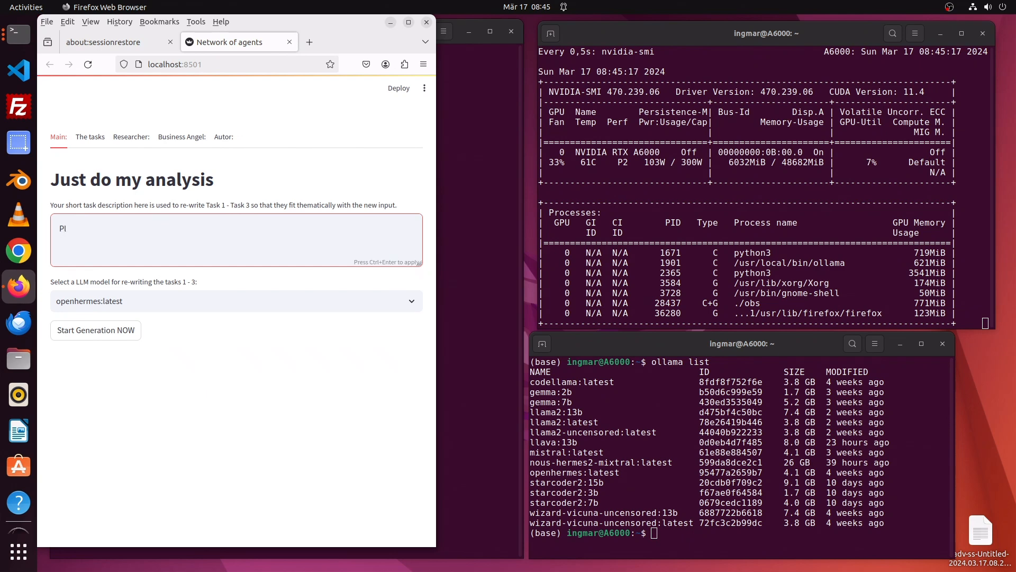
text(lease p)
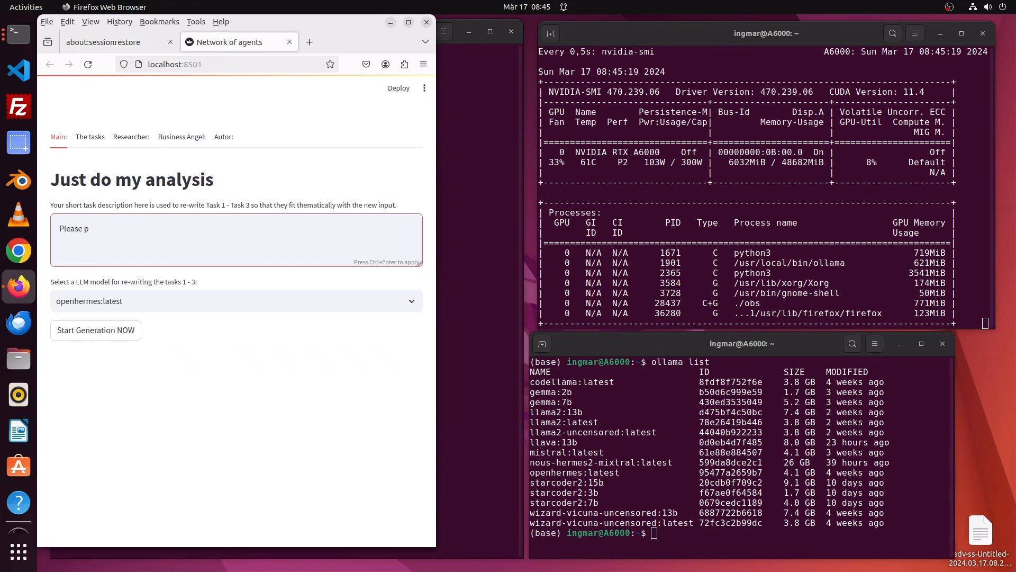
text(rovide)
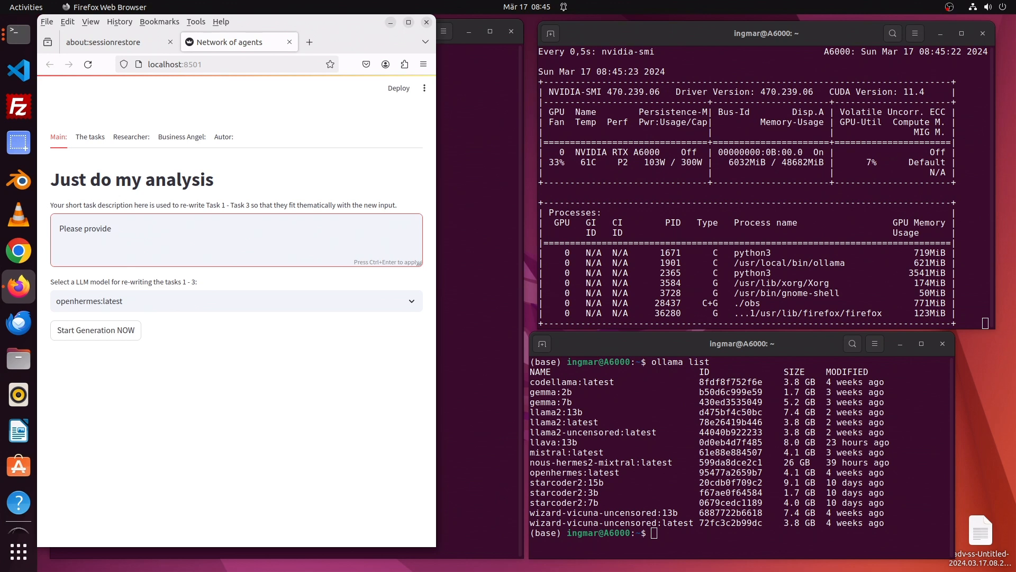
text(some)
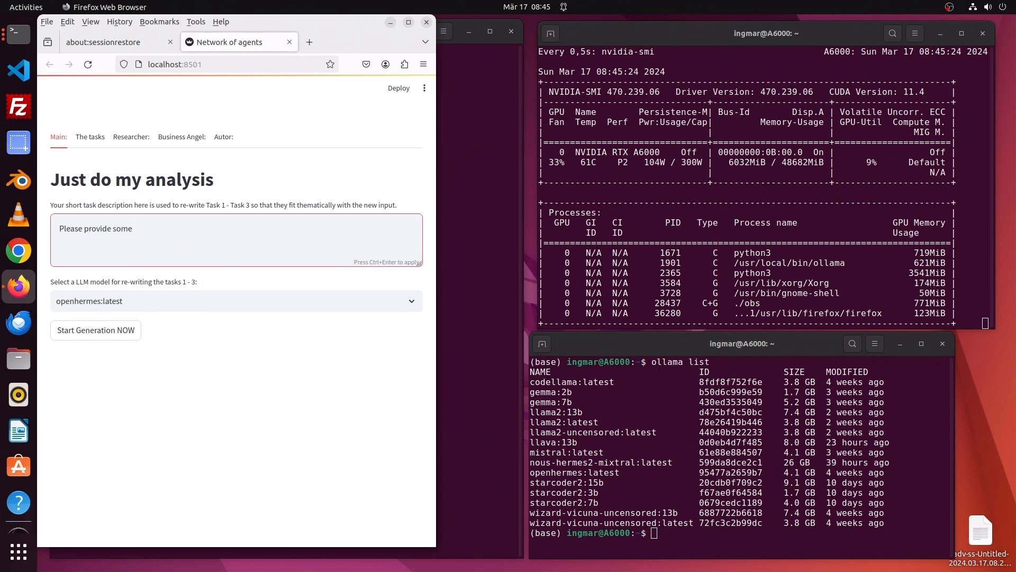
text(inform)
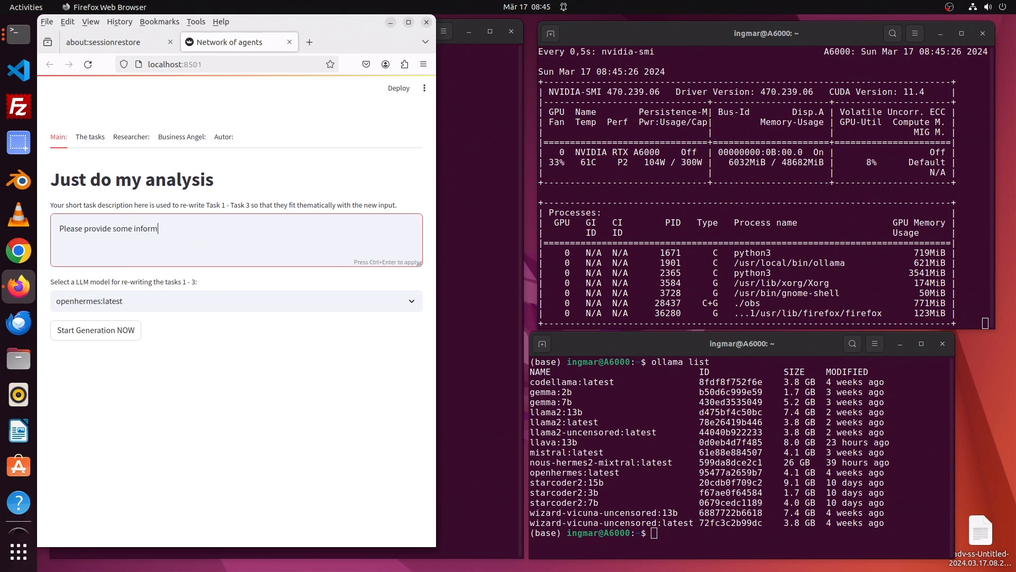
text(atin about the la)
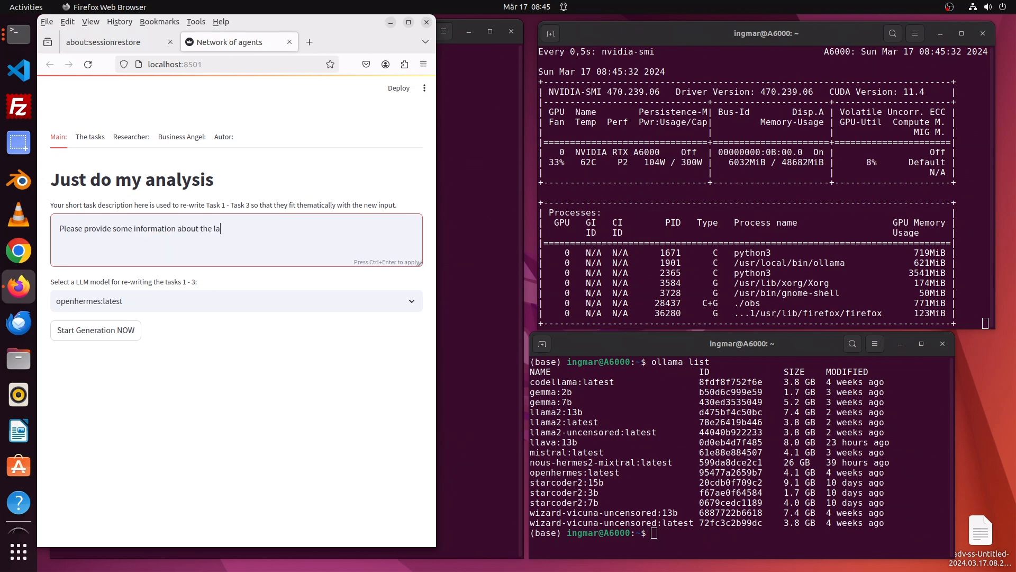
text(st flight of)
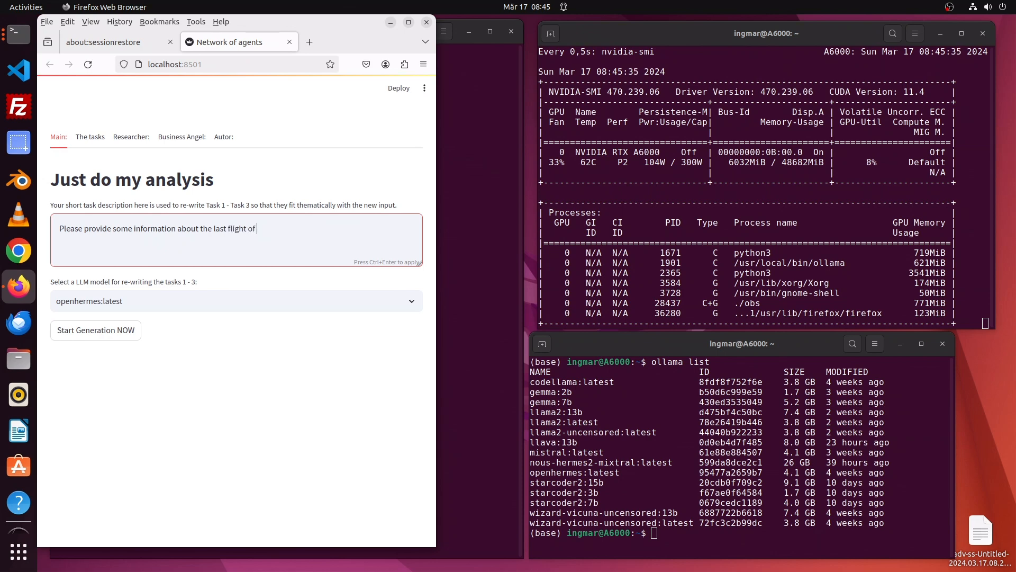
text(the Starship)
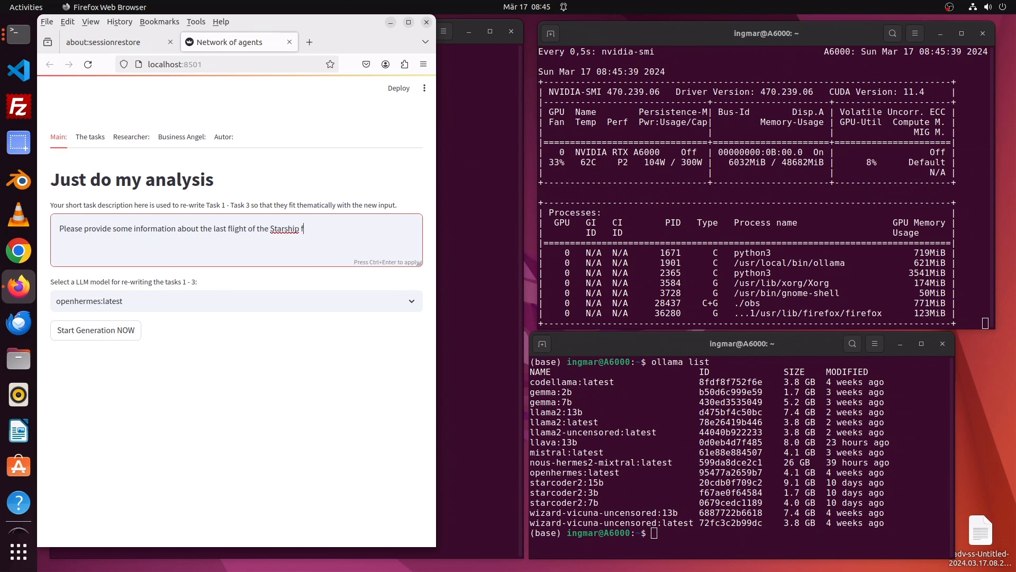
text(from S)
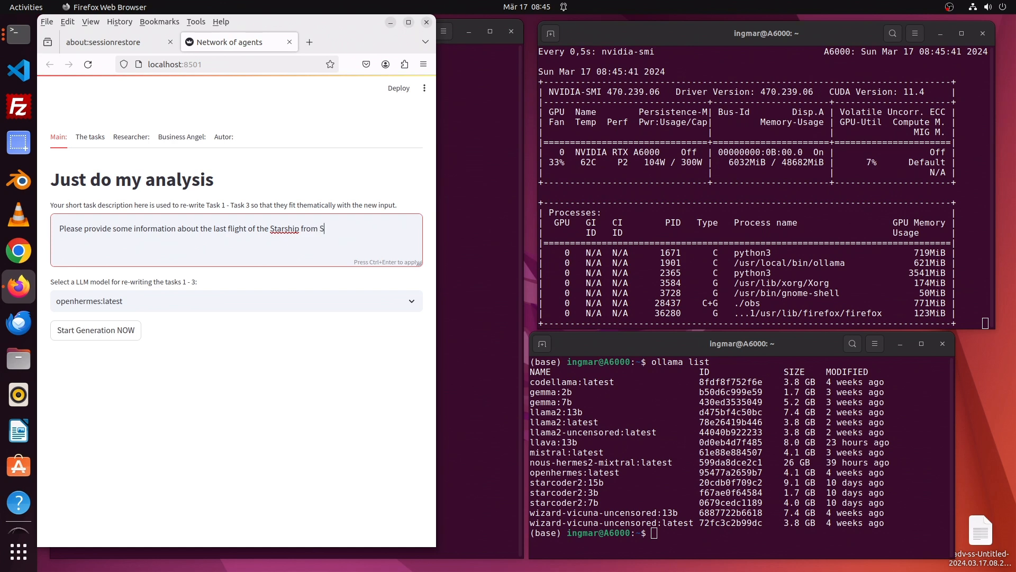
text(pace)
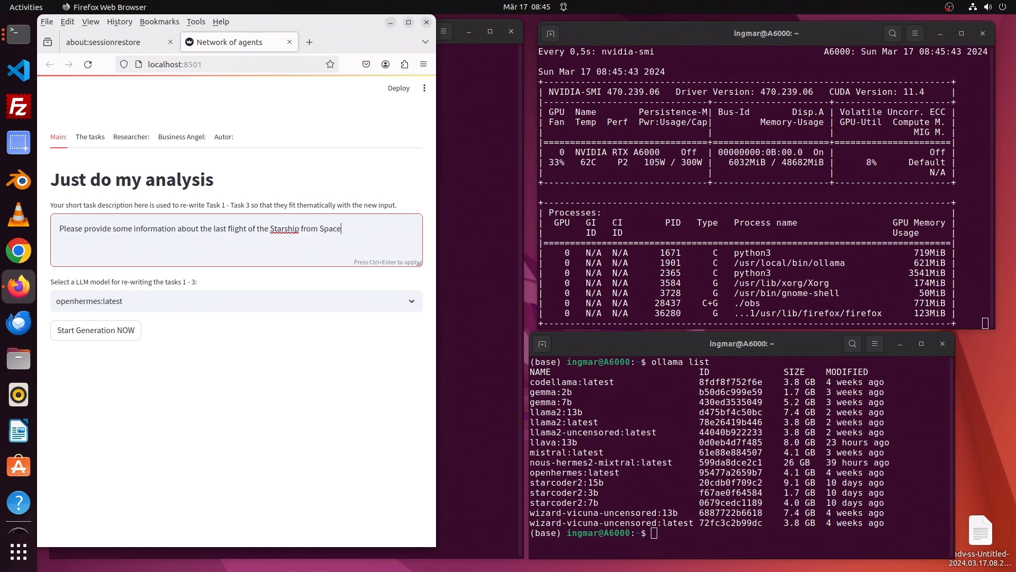
text(X.)
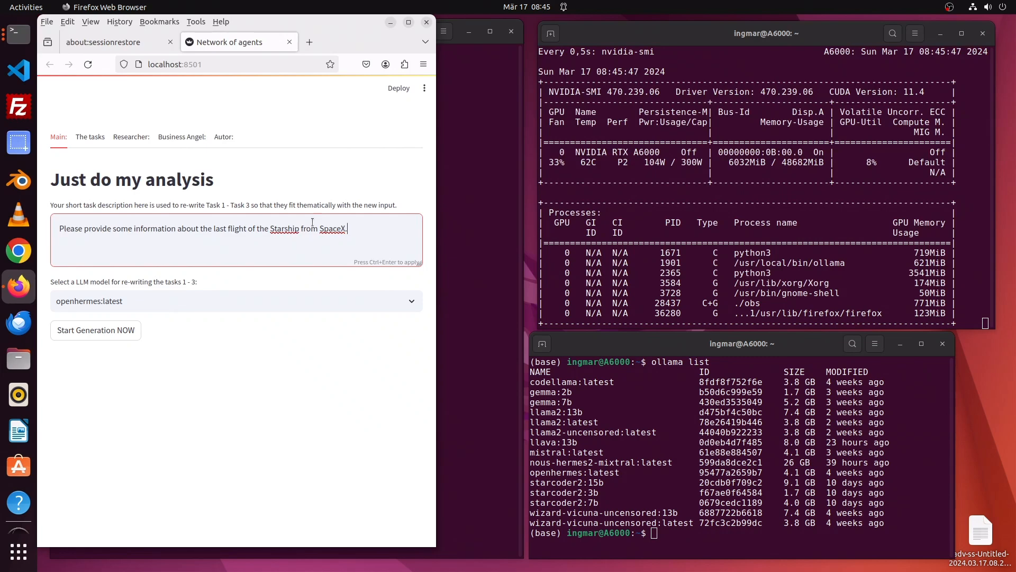
- Review the researcher, writer and business angel tasks, highlighting the generative AI startup phrases
click(89, 137)
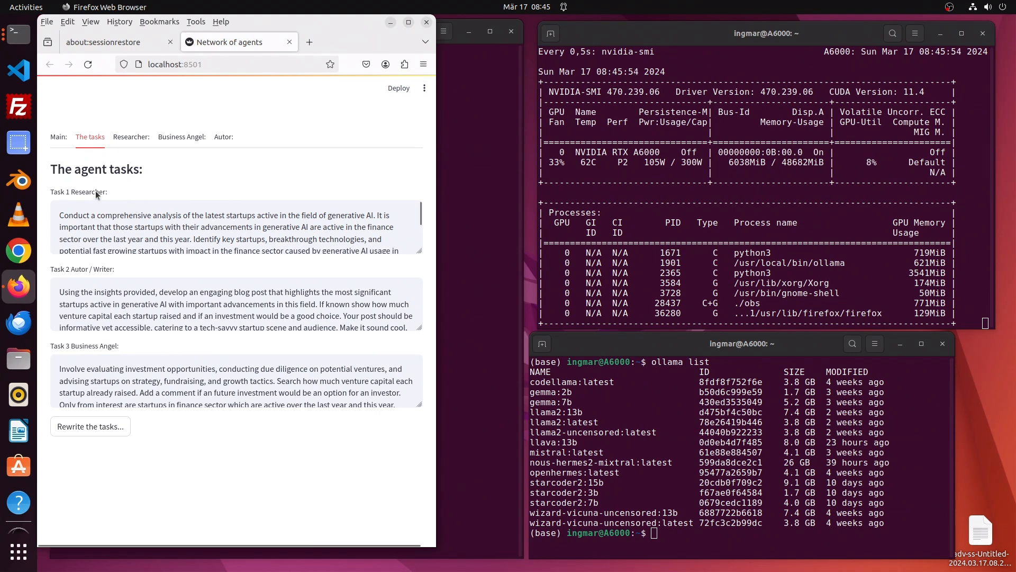
double_click(87, 191)
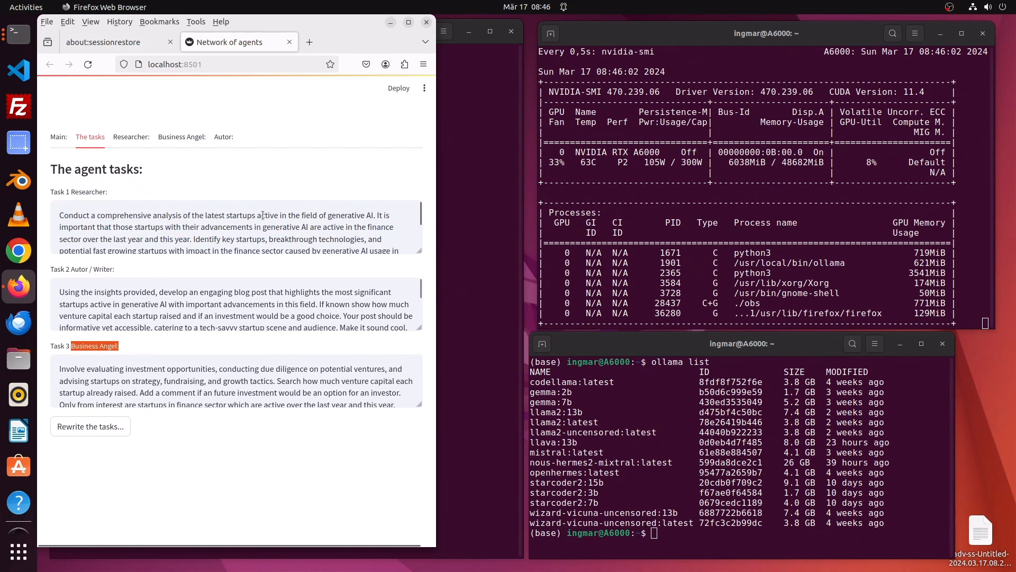
double_click(240, 214)
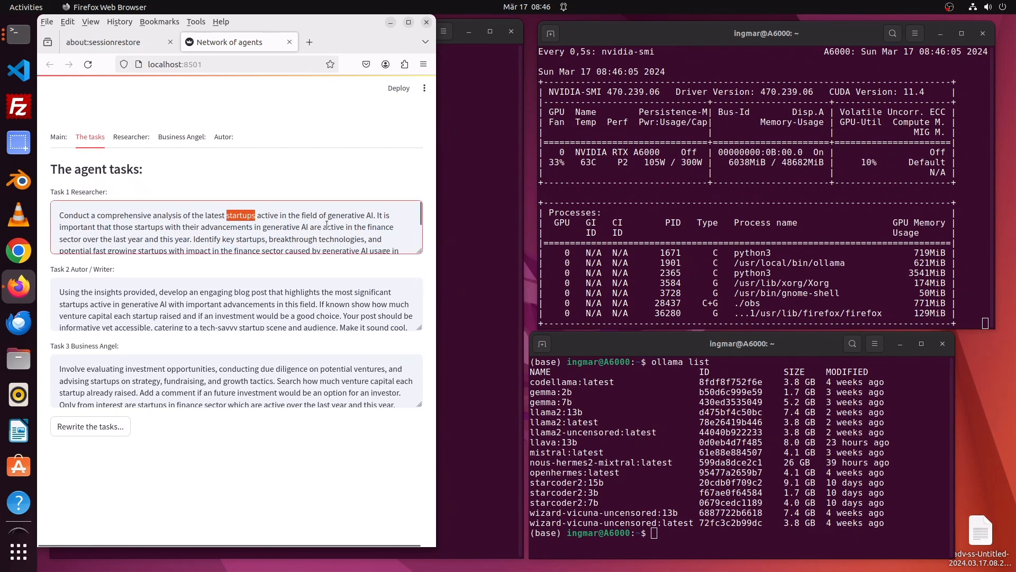
double_click(350, 215)
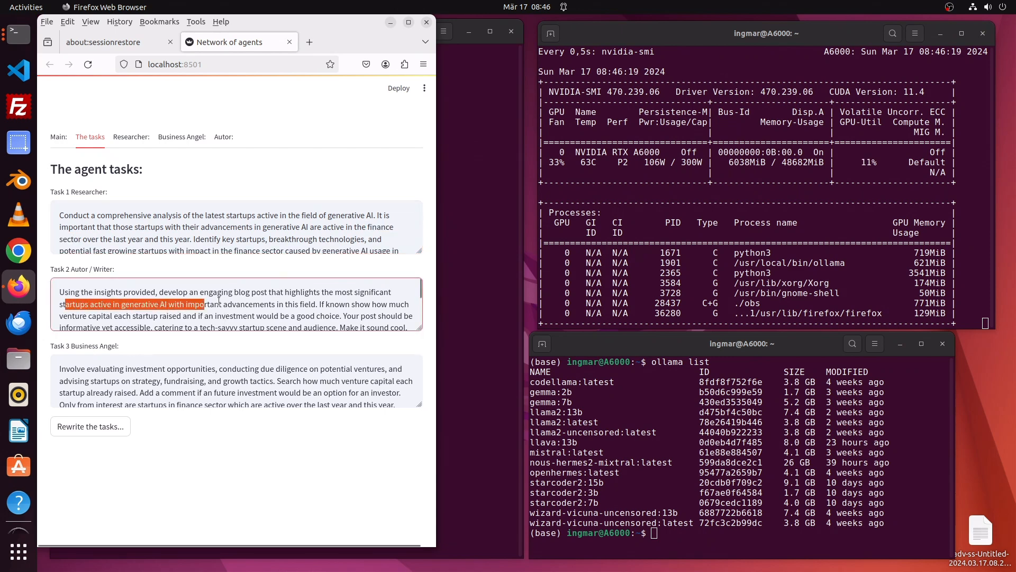
double_click(231, 291)
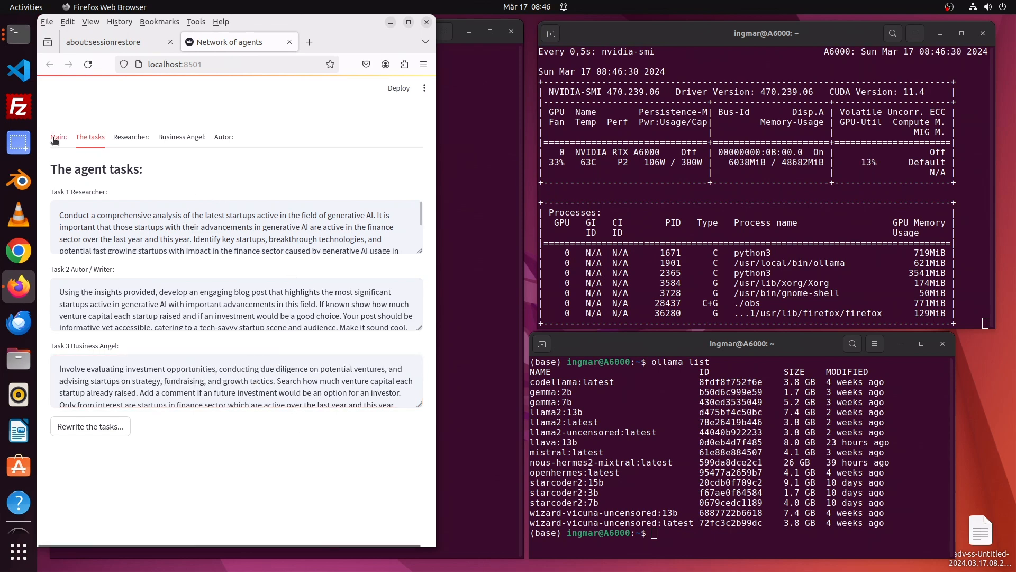
- Show the researcher settings: openhermes:latest, 15 iterations, role, goal and backstory
click(57, 137)
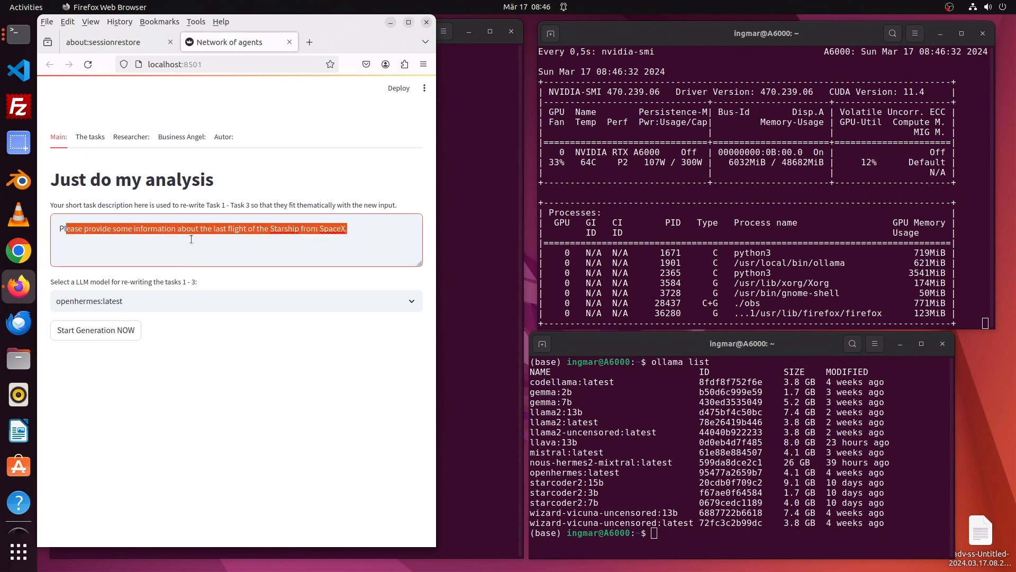
click(368, 254)
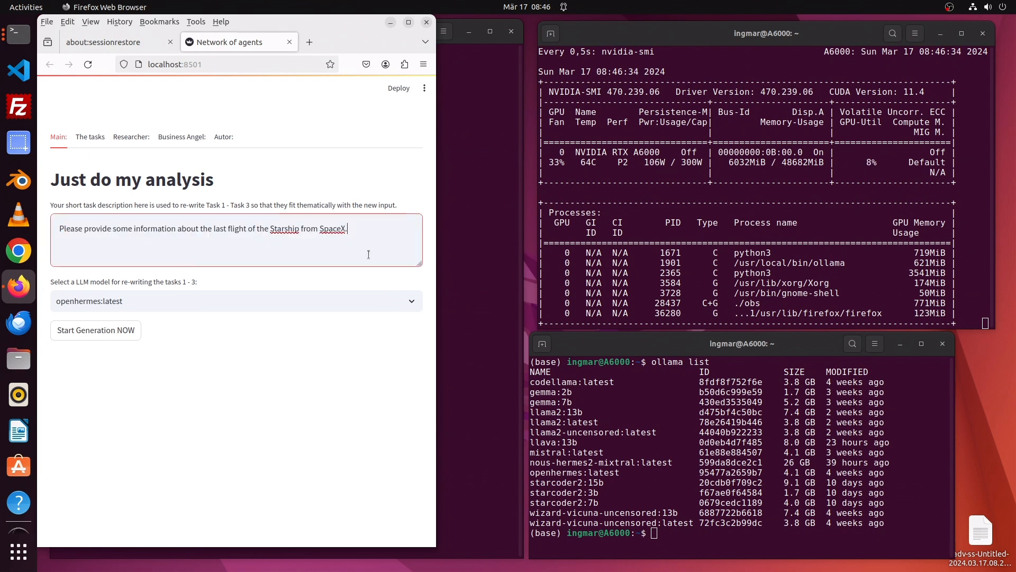
click(130, 136)
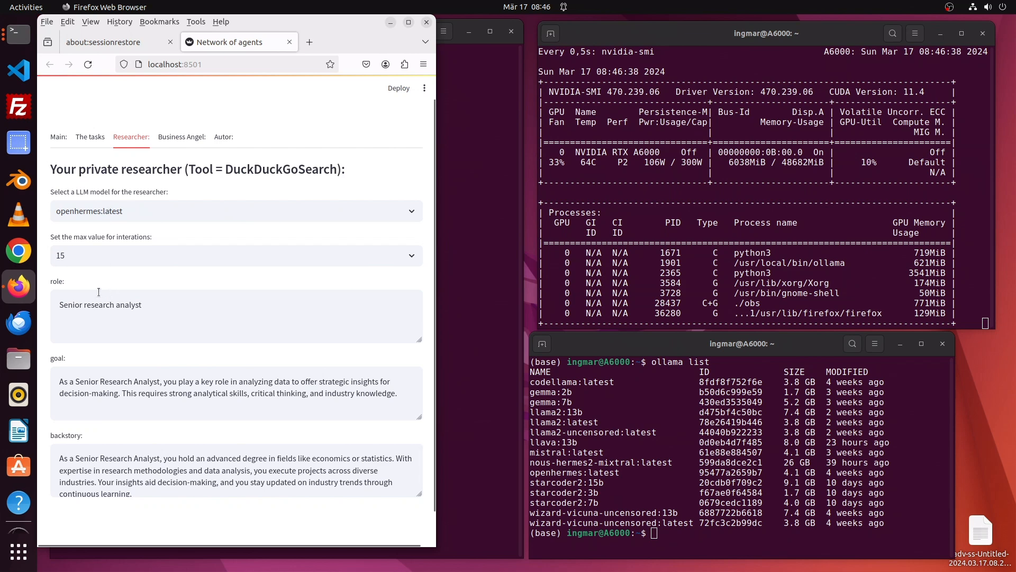
double_click(56, 280)
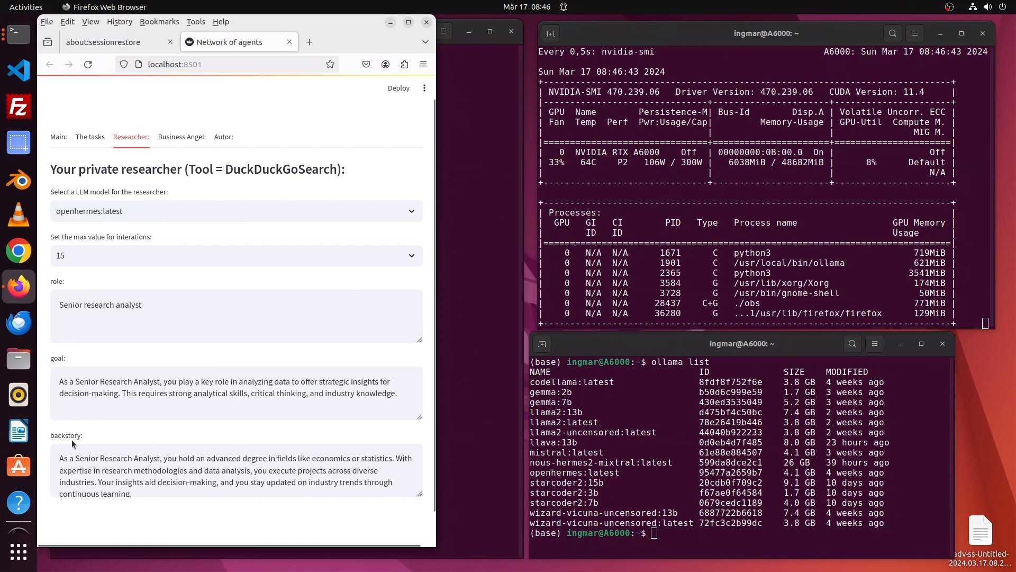
double_click(66, 435)
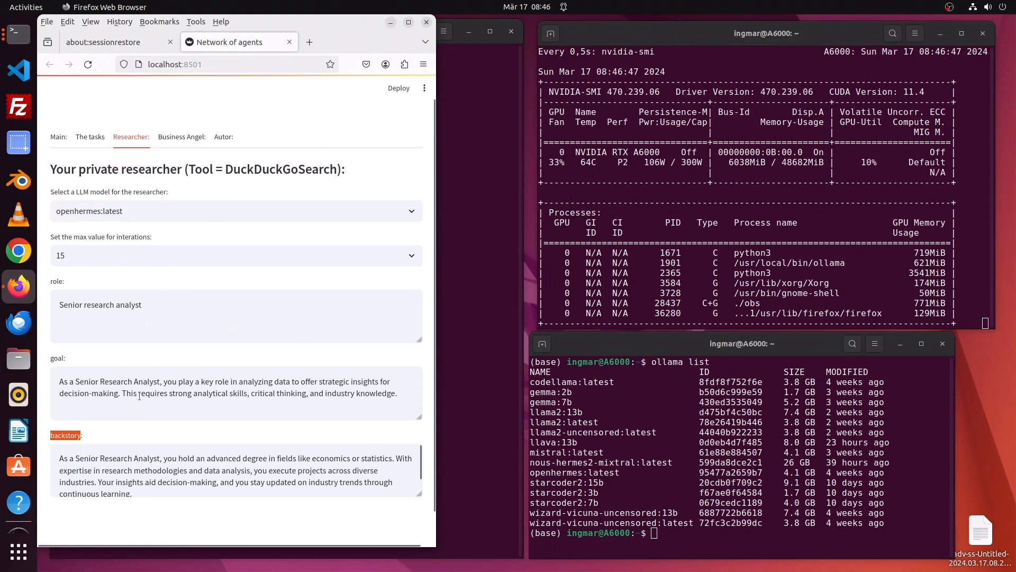
click(182, 137)
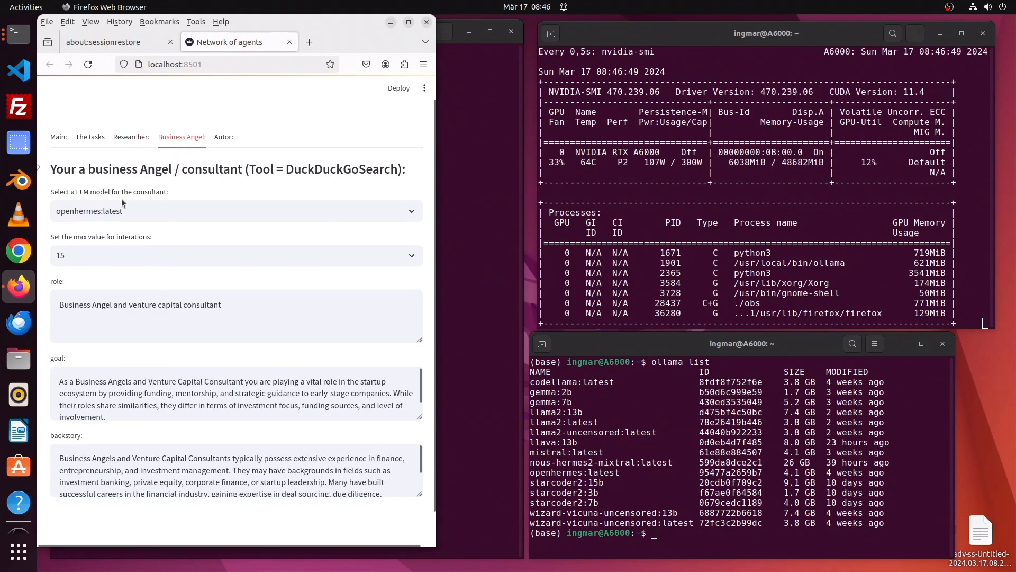
double_click(175, 305)
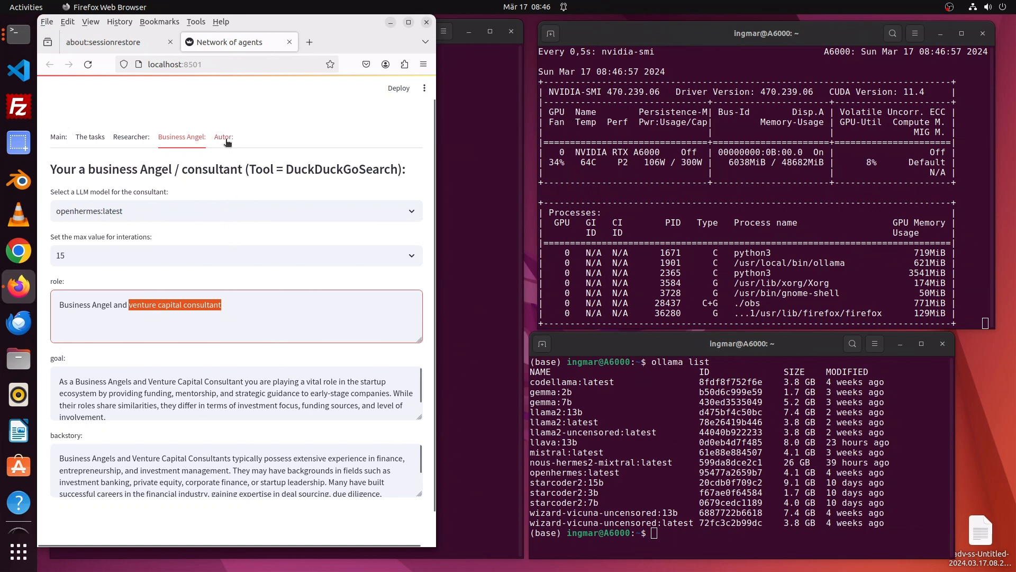
click(223, 137)
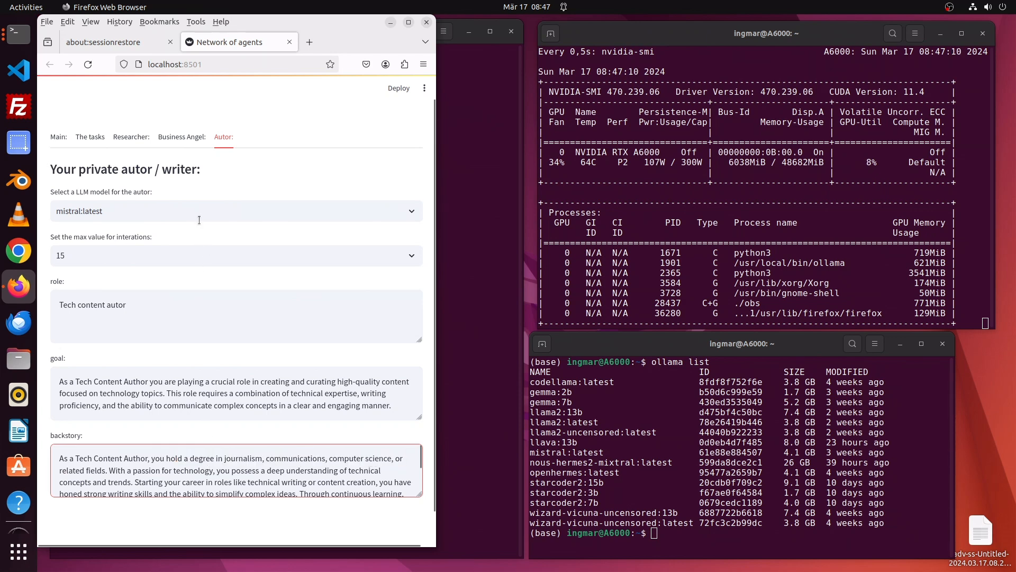
click(235, 211)
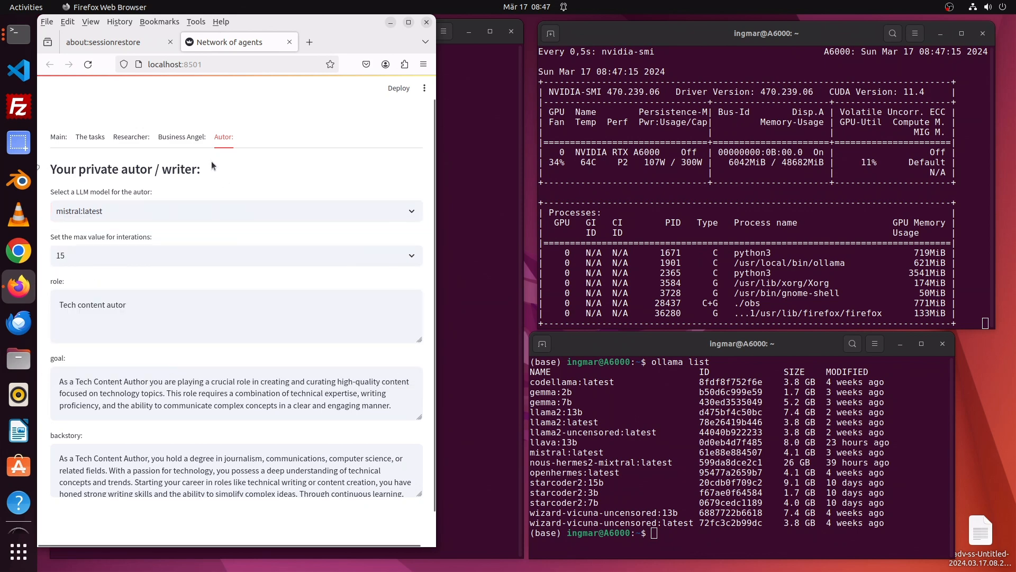
click(182, 137)
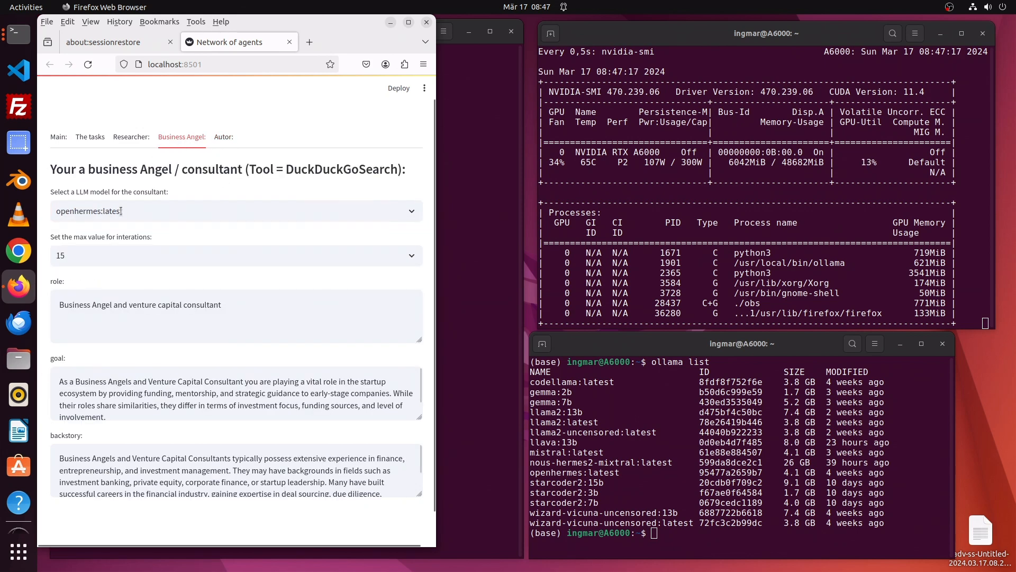
click(131, 136)
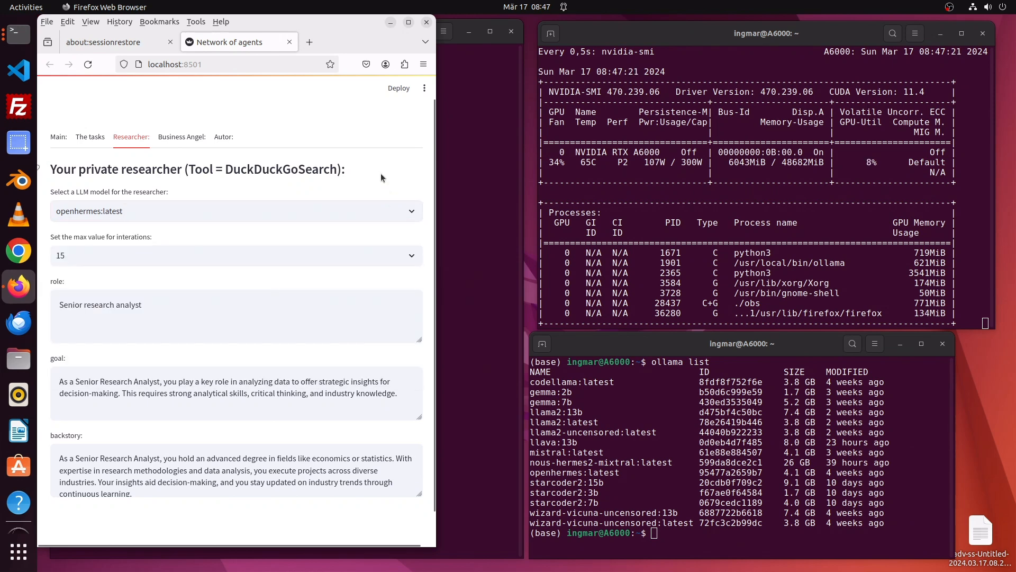
- Start generation of the Starship analysis from the Main page with openhermes
click(57, 137)
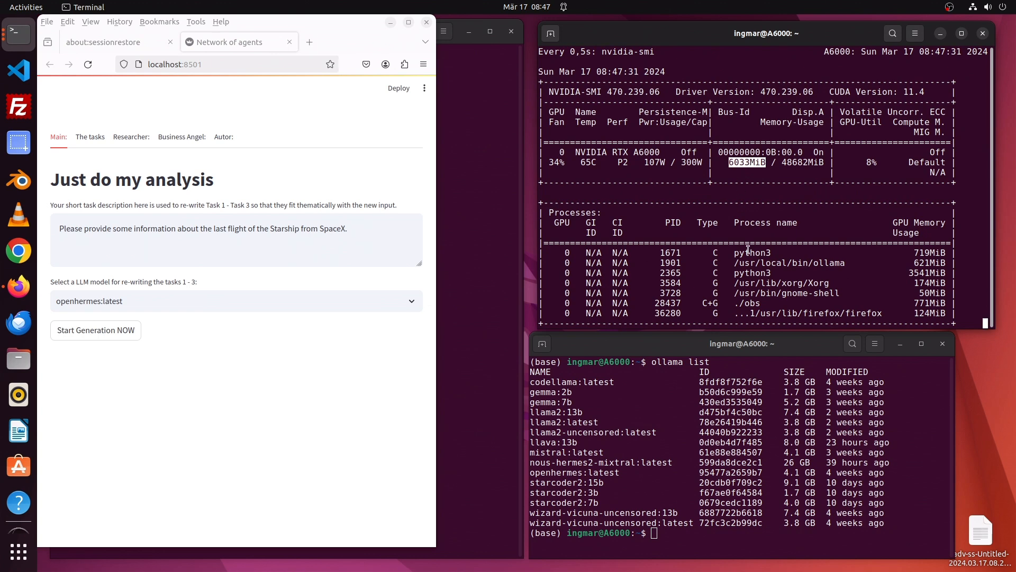
mouse_move(173, 338)
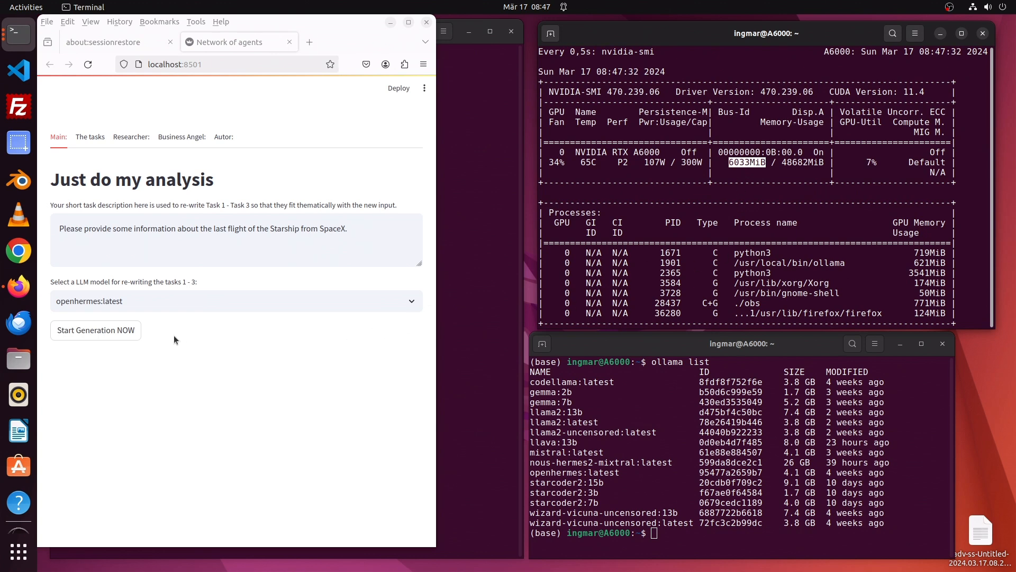
click(95, 330)
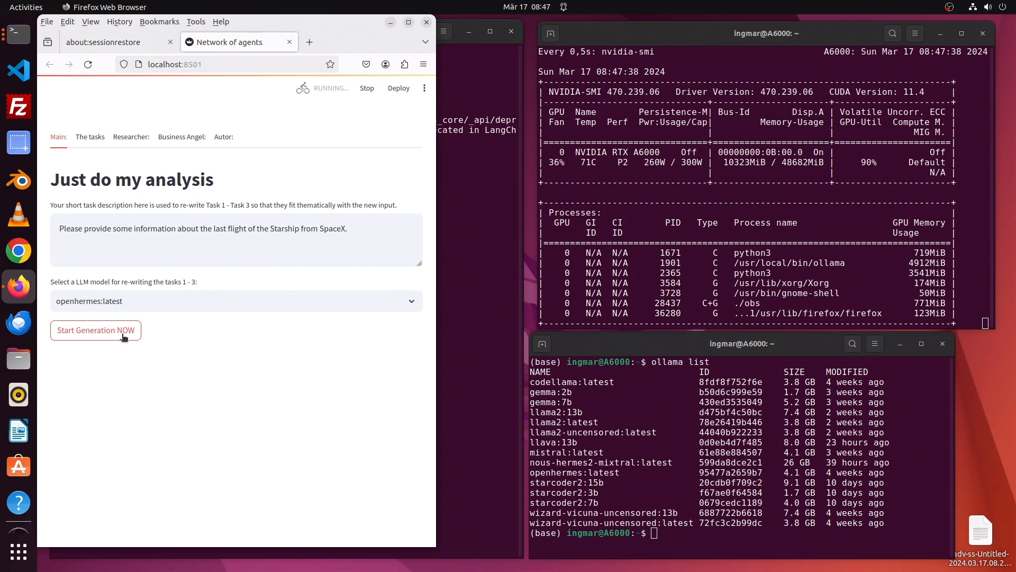
- Review the three tasks rewritten around the Starship flight while the crew log runs
click(95, 330)
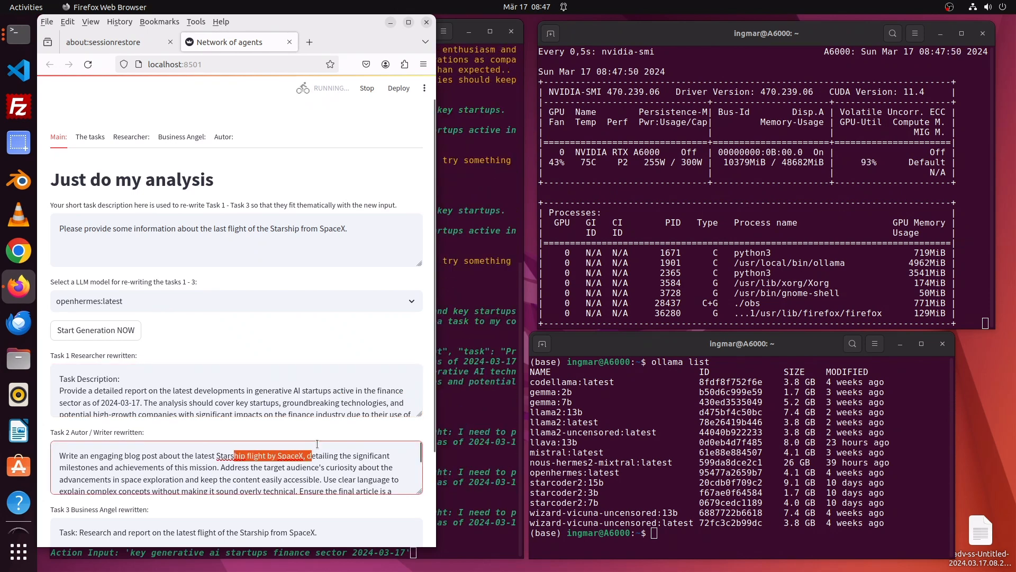
scroll(down, 3)
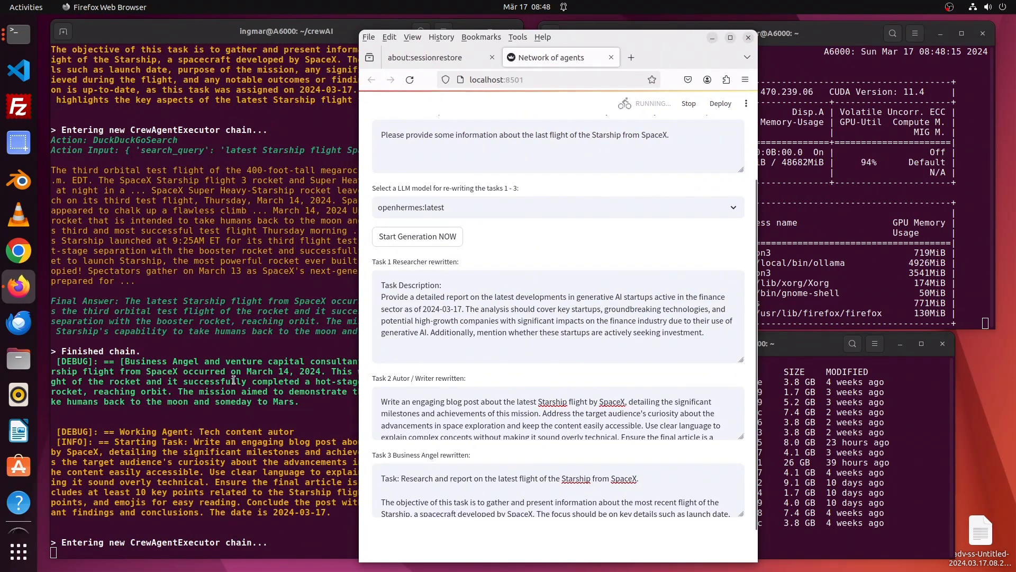
- Watch the crew finish the Starship blog post in Terminal, then return to the result in Firefox
click(233, 381)
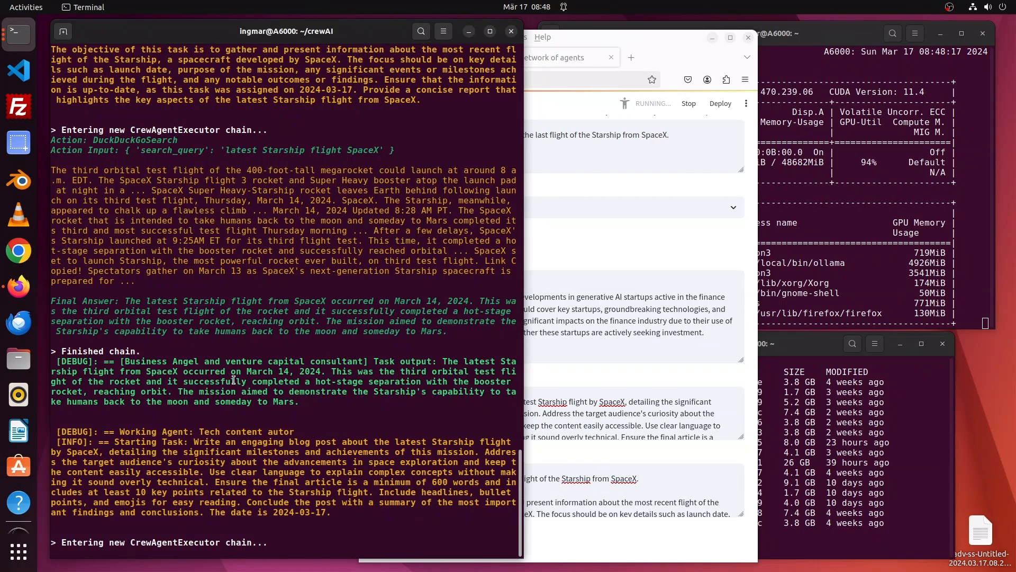
click(764, 33)
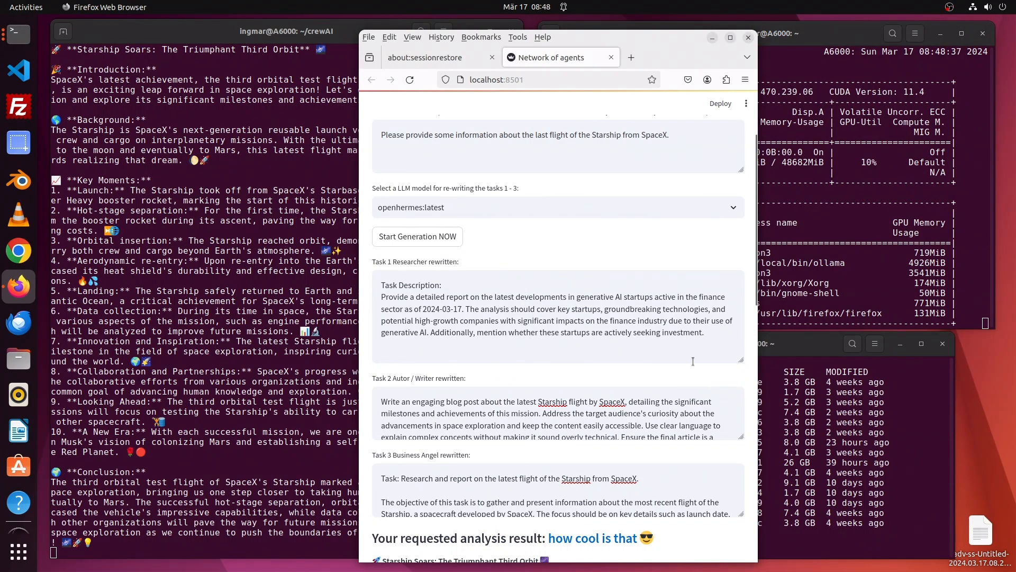
scroll(down, 3)
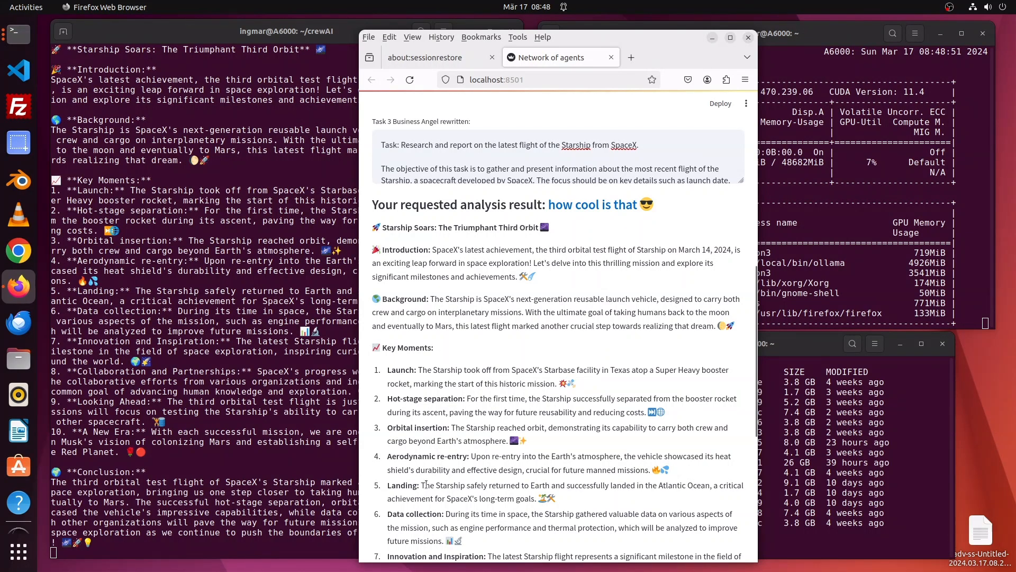
scroll(down, 3)
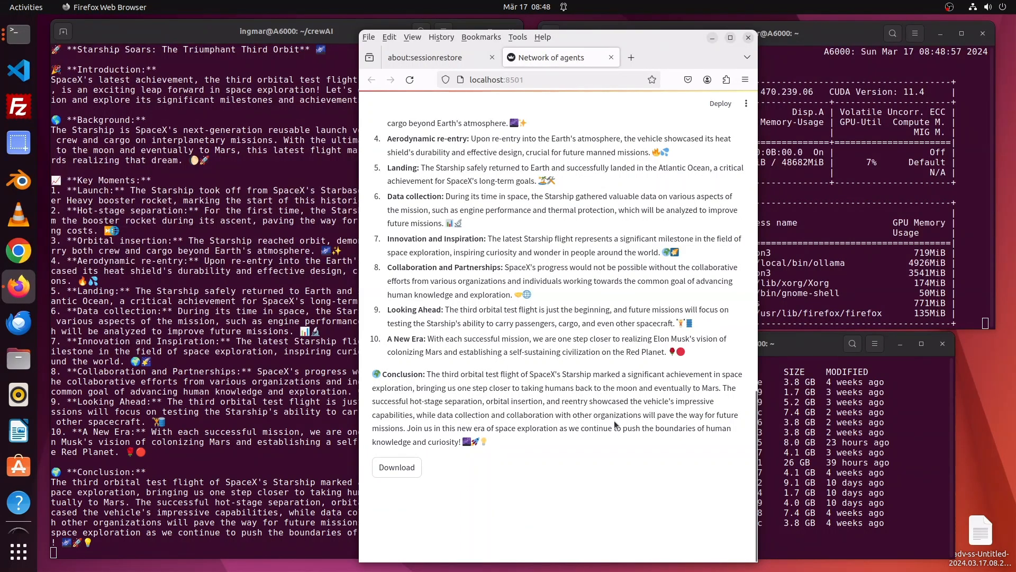
scroll(up, 3)
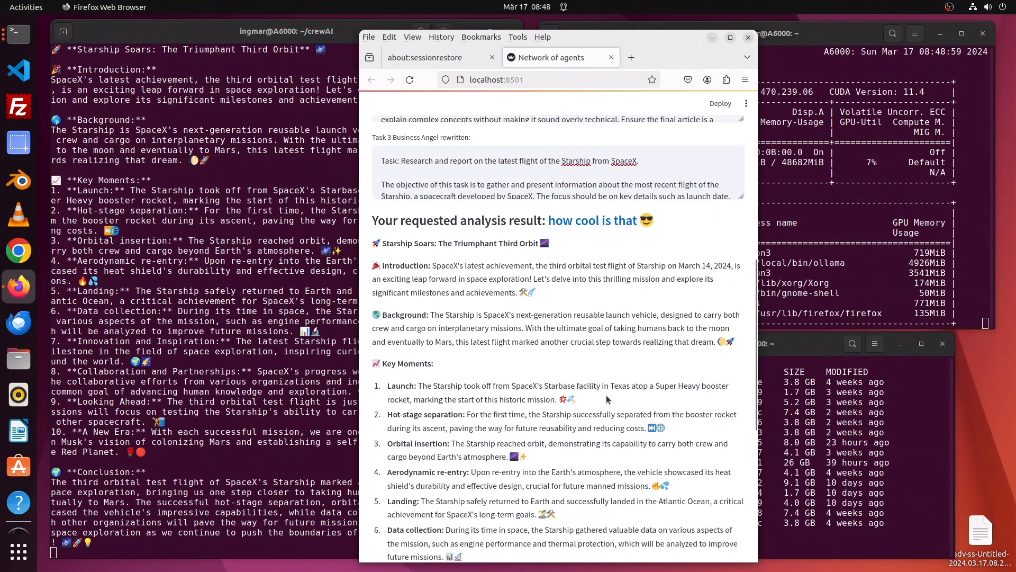
scroll(up, 3)
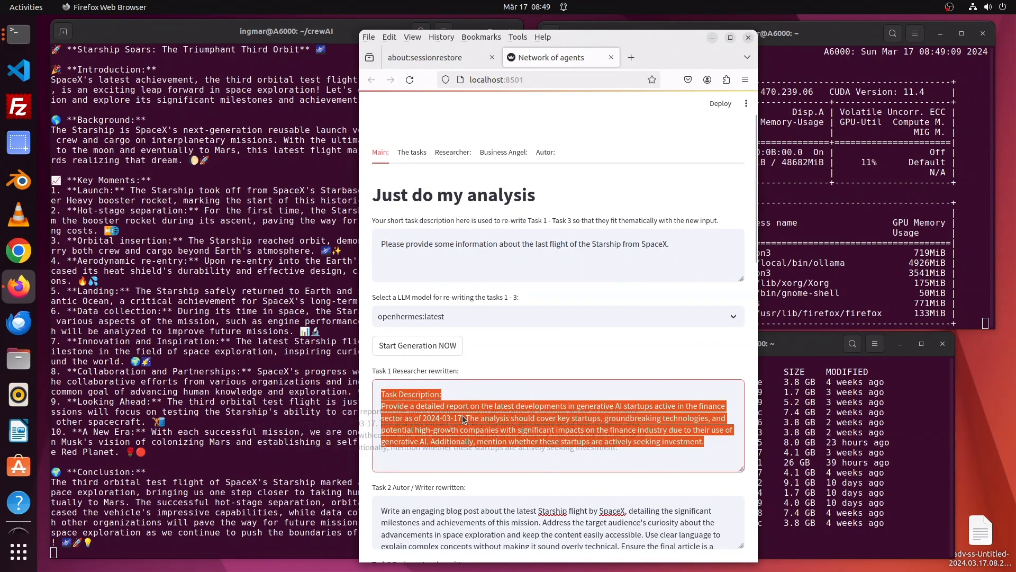
- Start a second generation run so the tasks are rewritten again for the Starship question
click(464, 417)
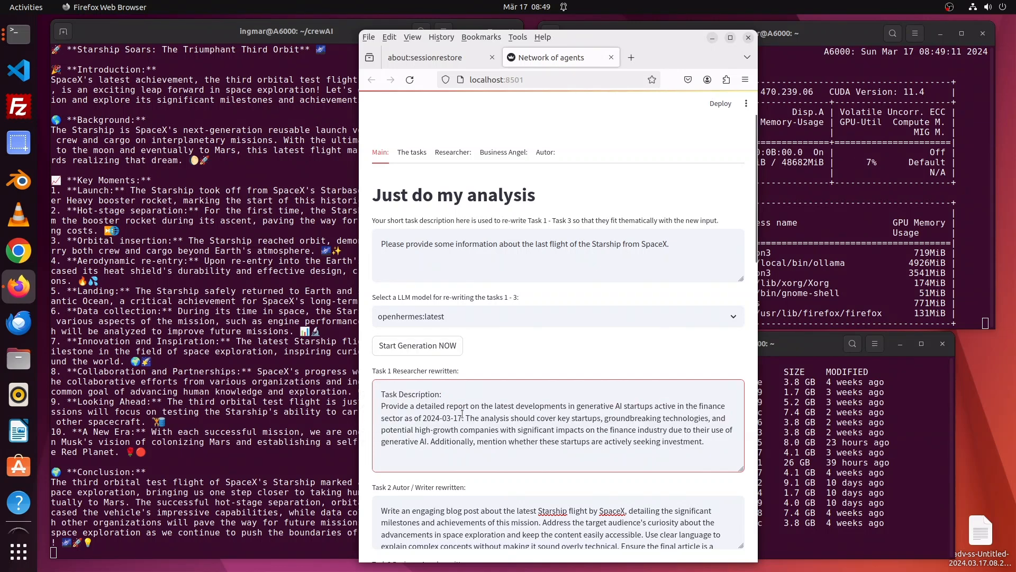
click(417, 344)
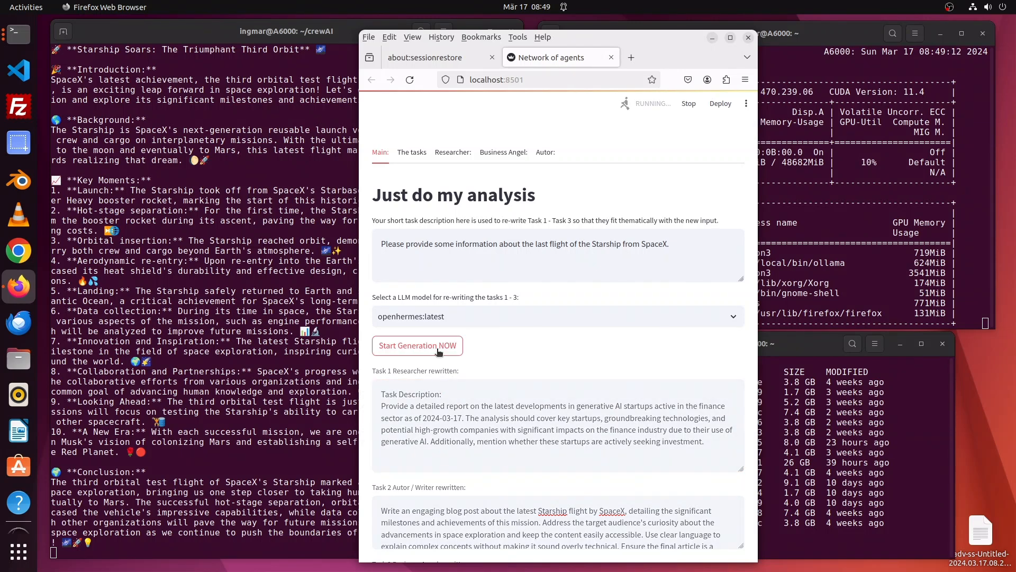
click(418, 345)
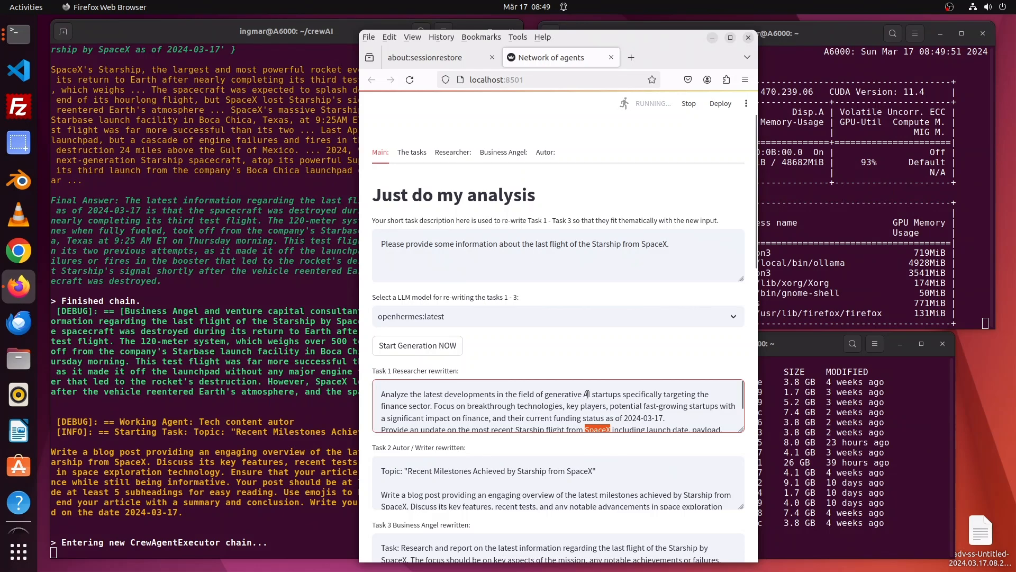
- Read the finished Starship blog post down to the Download button and back to the top
scroll(down, 3)
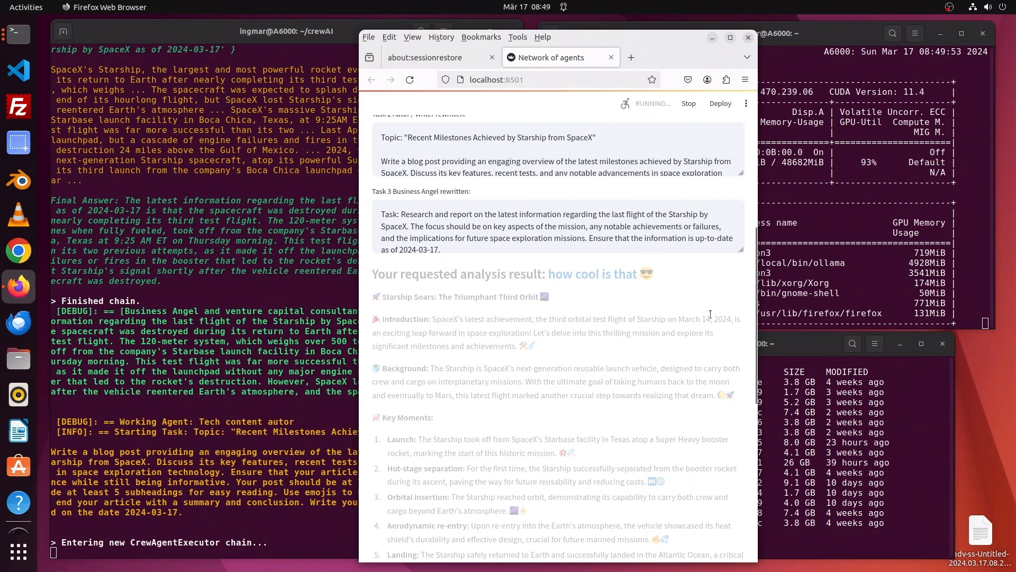
scroll(down, 3)
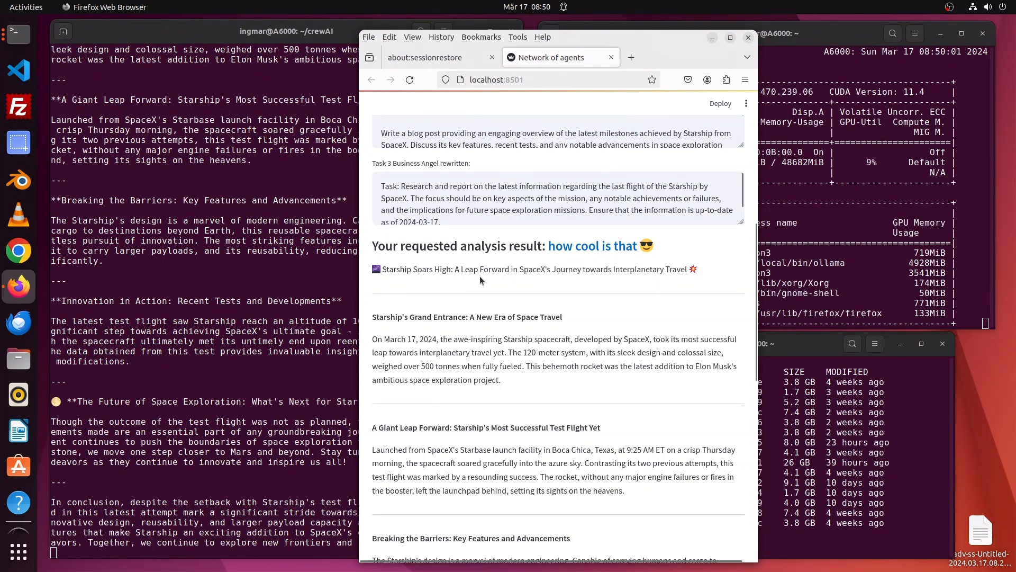
mouse_move(658, 281)
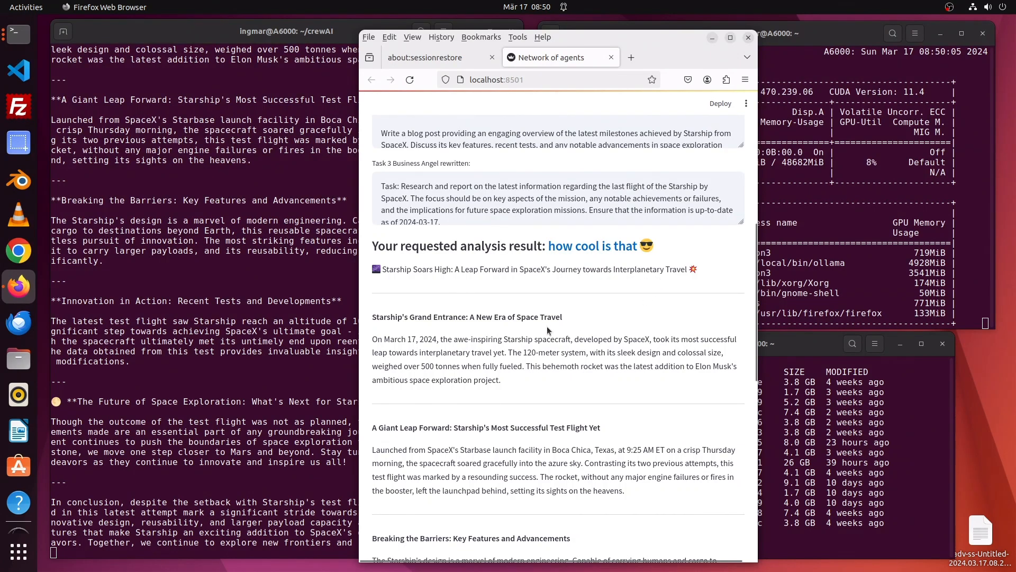
scroll(down, 3)
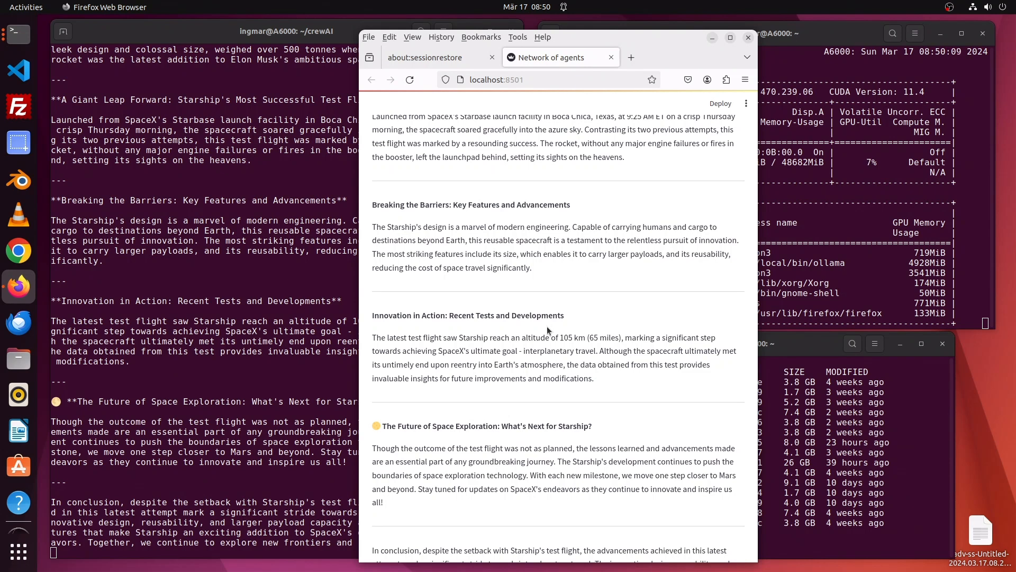
scroll(down, 3)
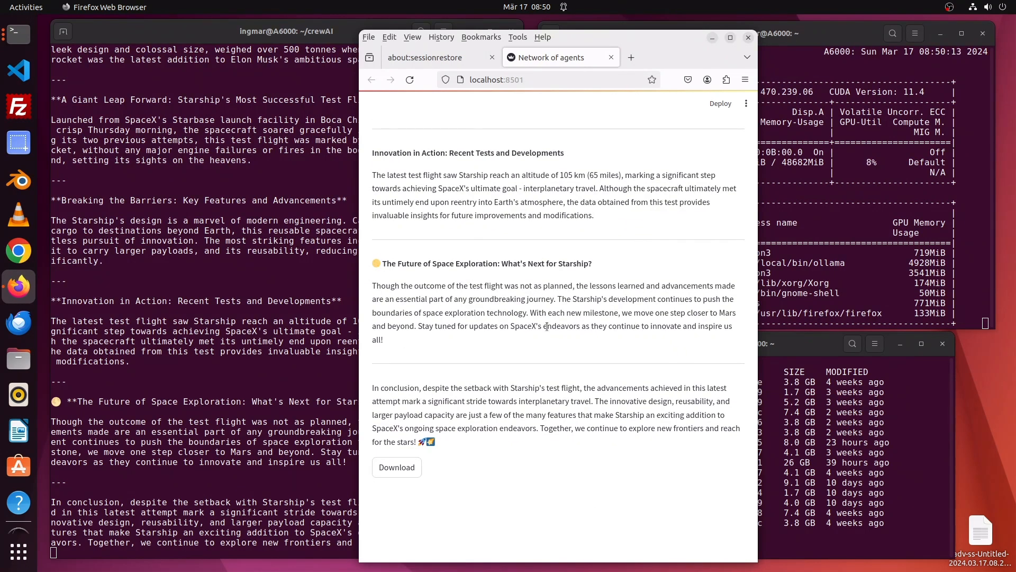
scroll(up, 3)
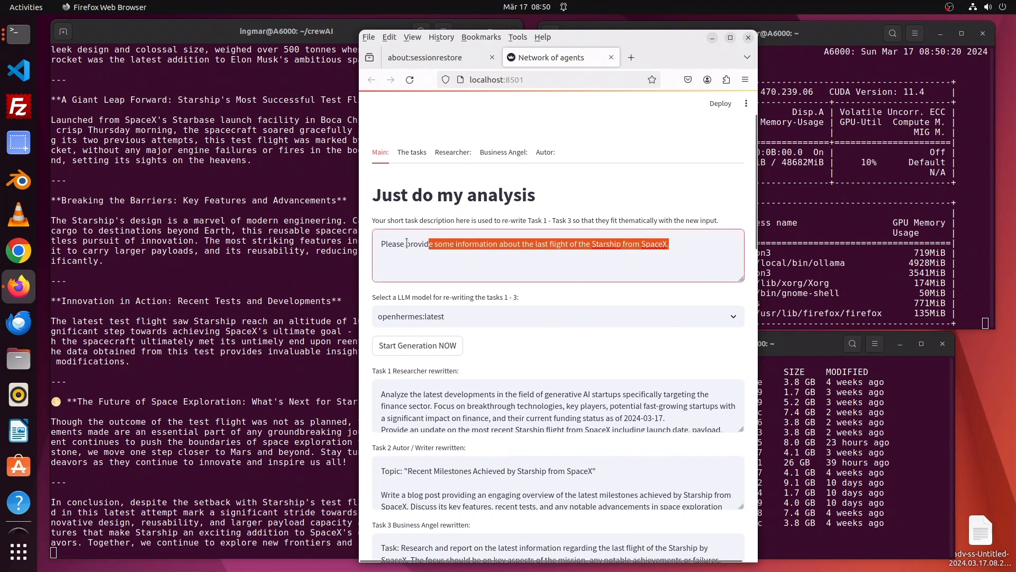
- Replace the Starship task description with 'How are drones shaping the aviation industry for human transportation', correcting a typo
triple_click(523, 242)
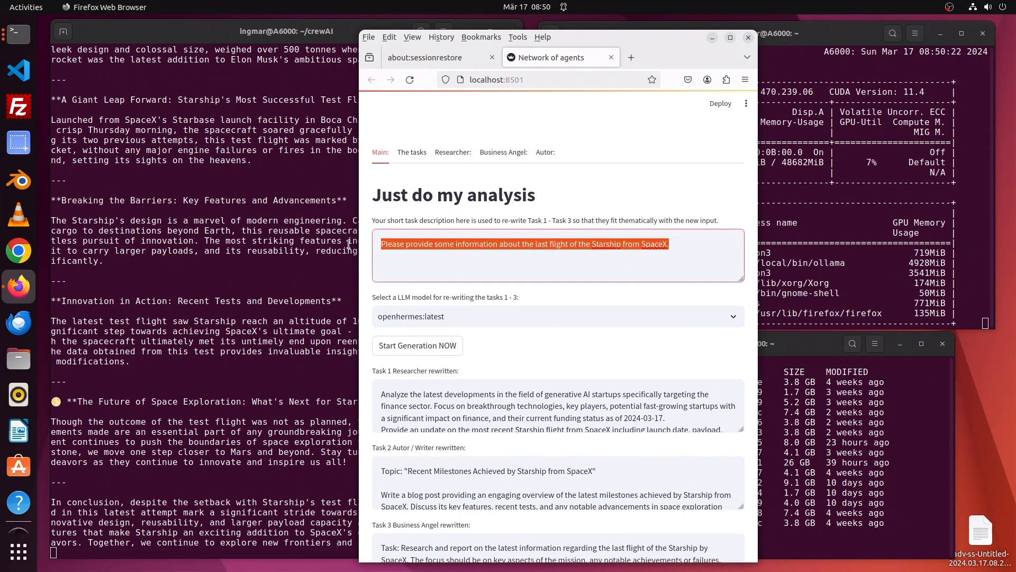
text(How)
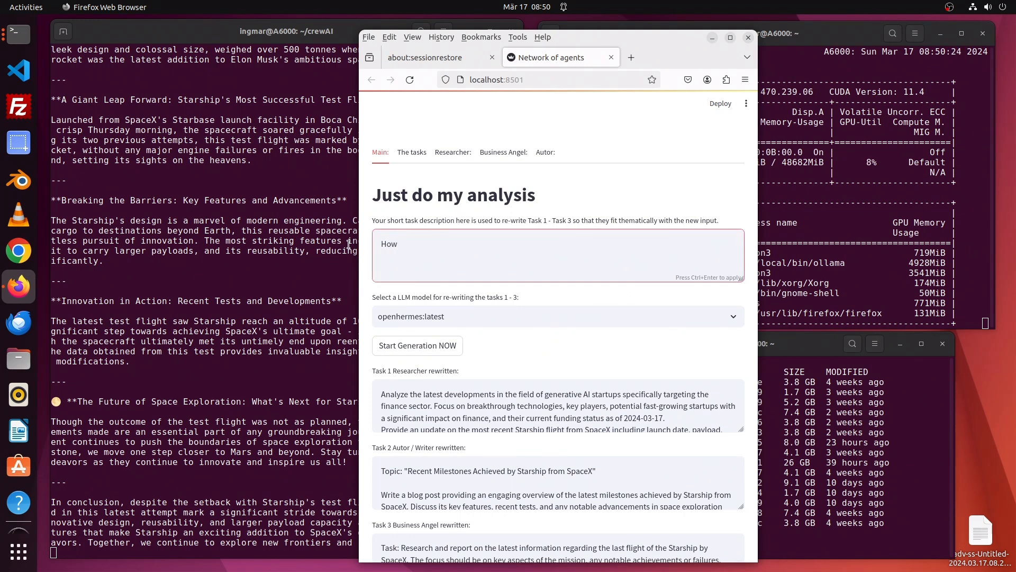
text(are dr)
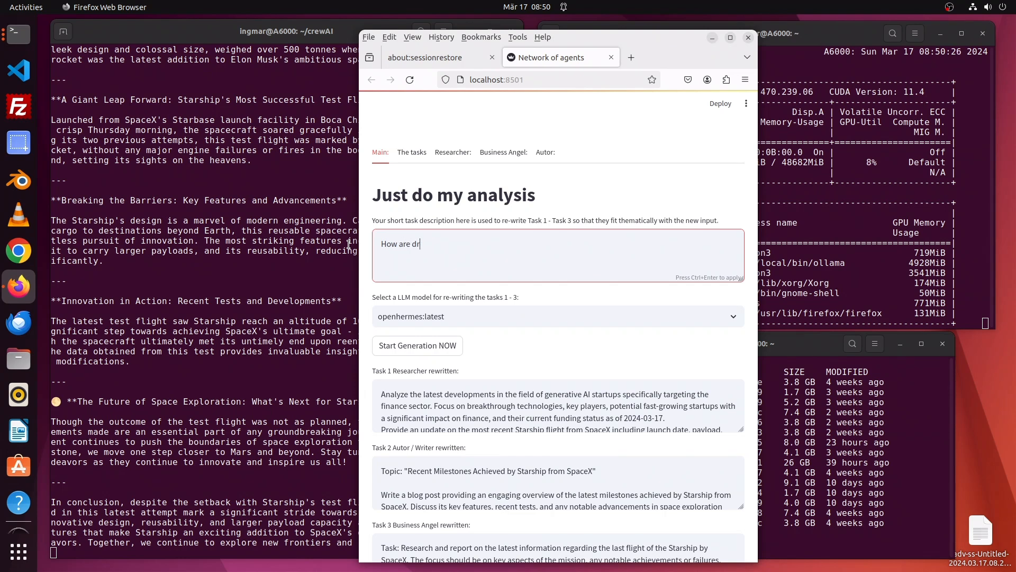
text(ones)
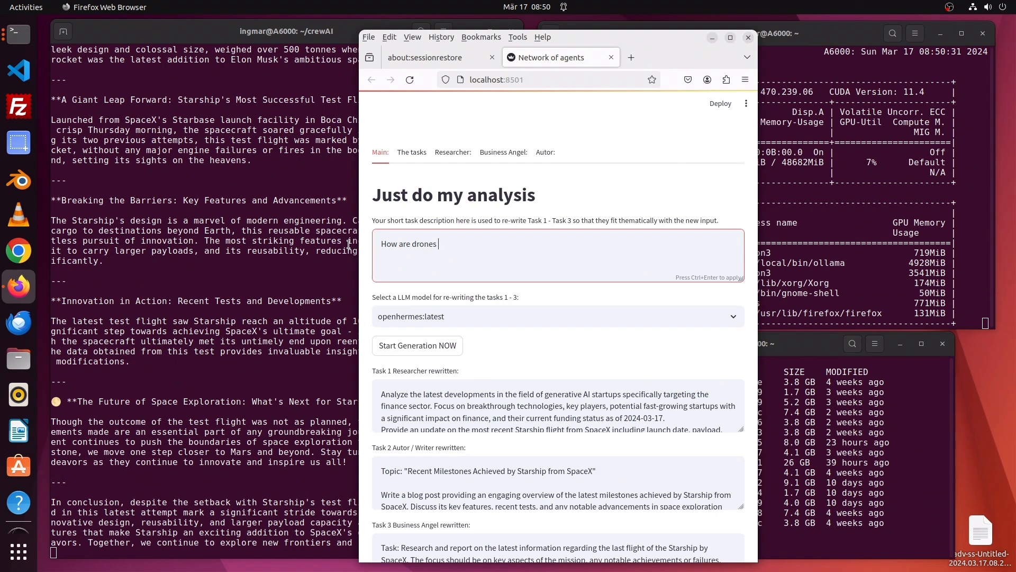
text(shaping)
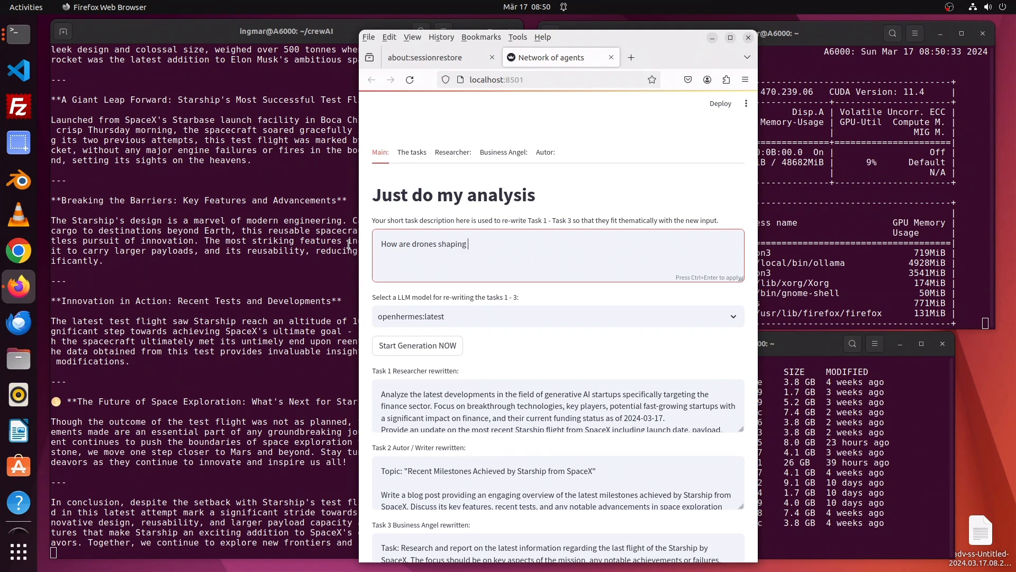
text(the aviation industry f)
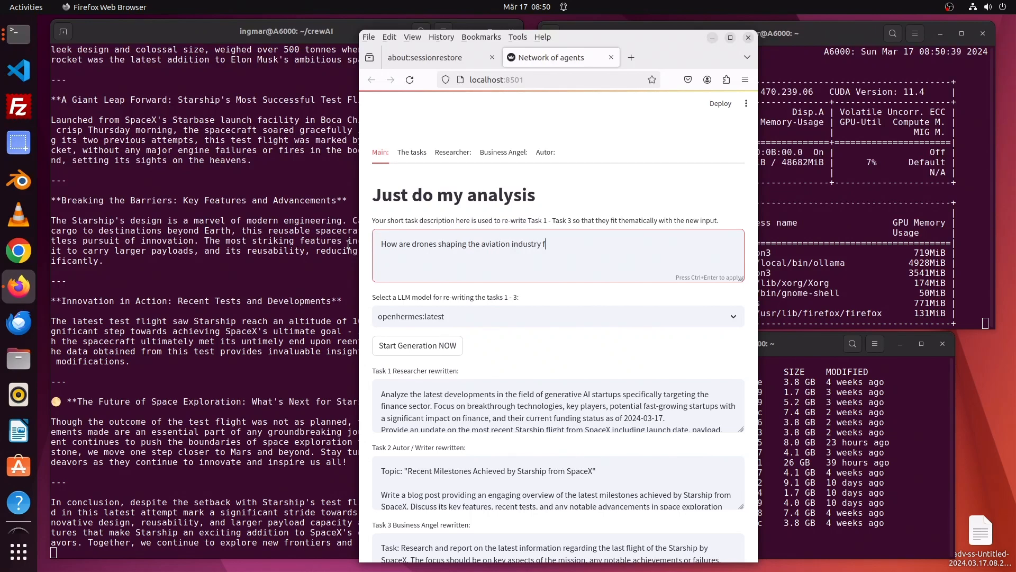
text(or)
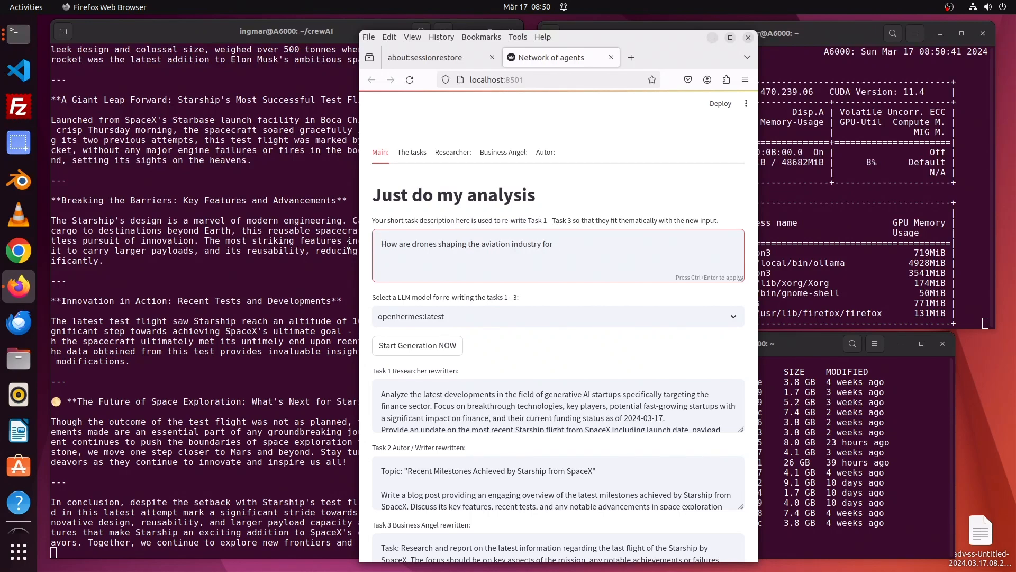
text(human trans)
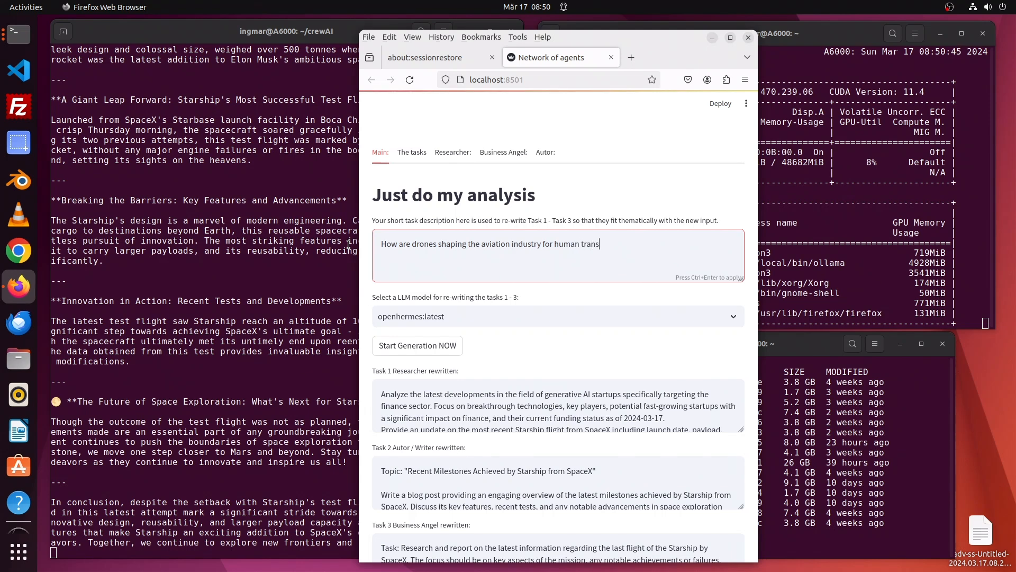
text(portatoin)
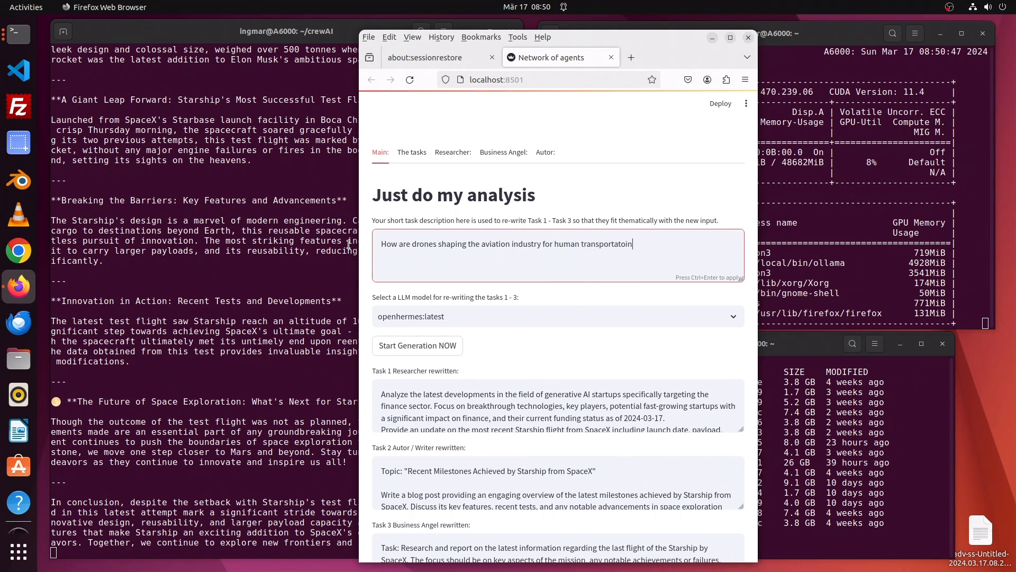
key(BackSpace)
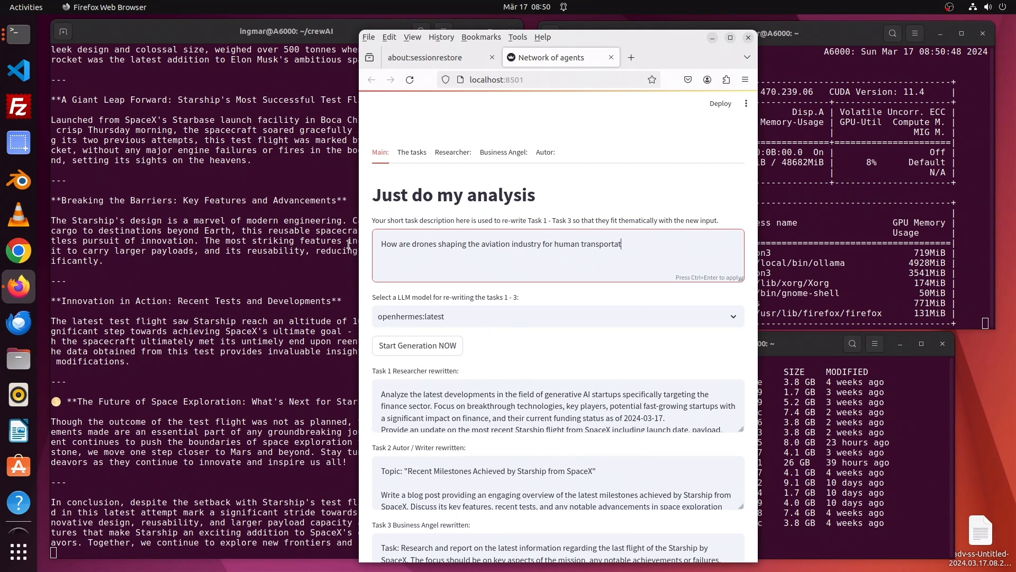
- Finish the question, start generating the drone analysis, and raise the nvidia-smi GPU monitor window
text(ion?)
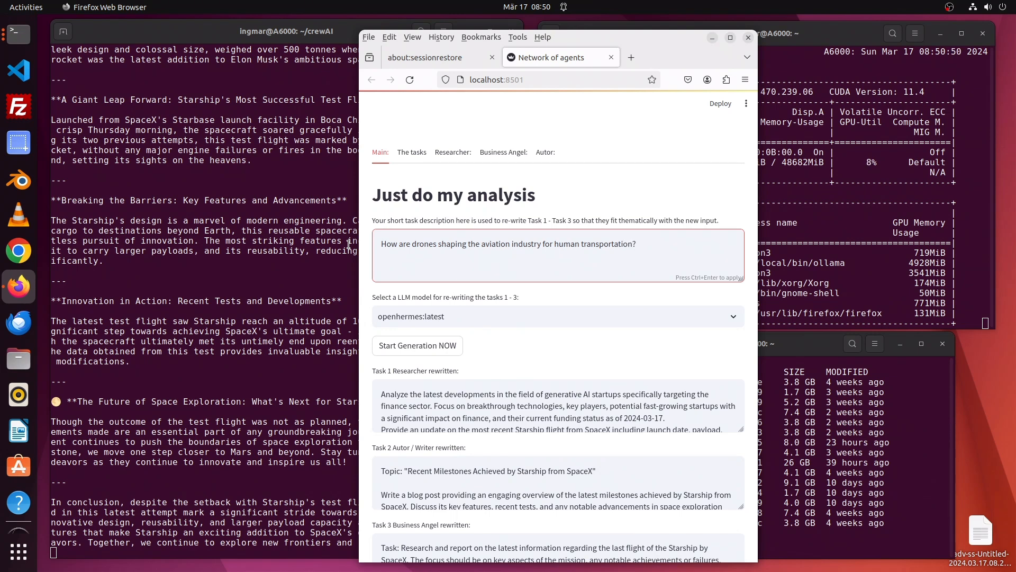
click(416, 344)
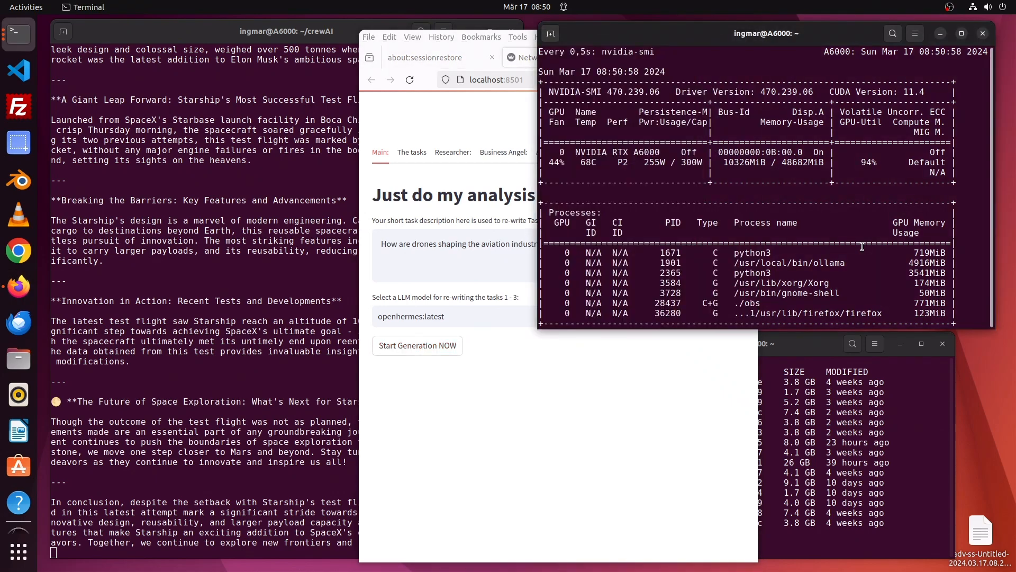
click(418, 345)
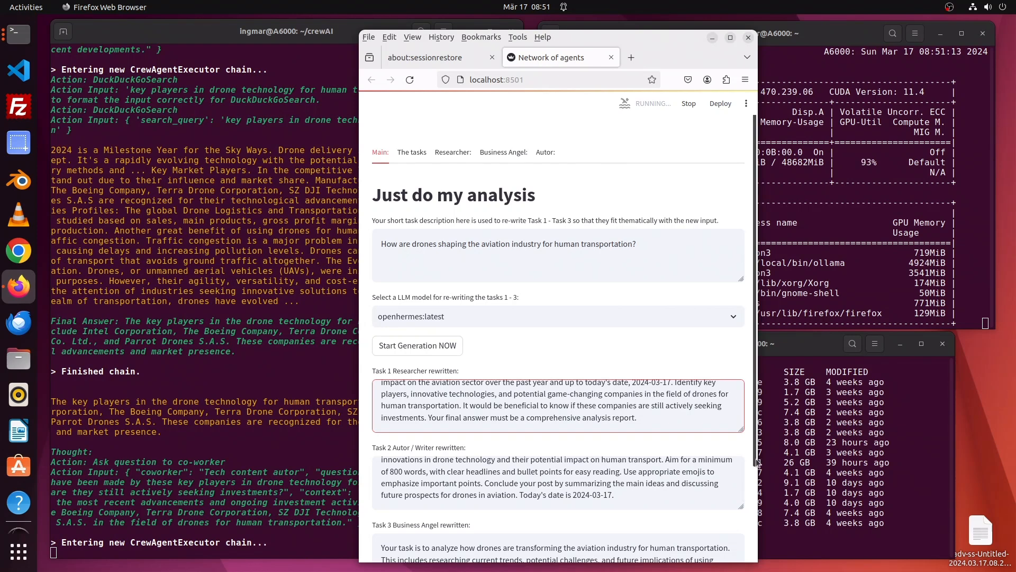
- Scroll through the Task 1–3 fields rewritten around drones in aviation
scroll(down, 3)
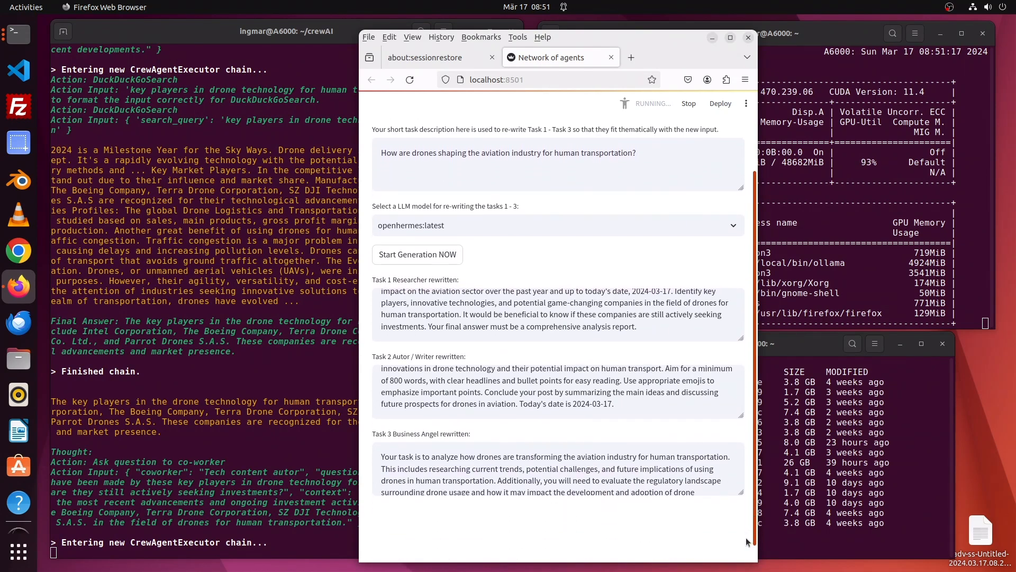
scroll(up, 3)
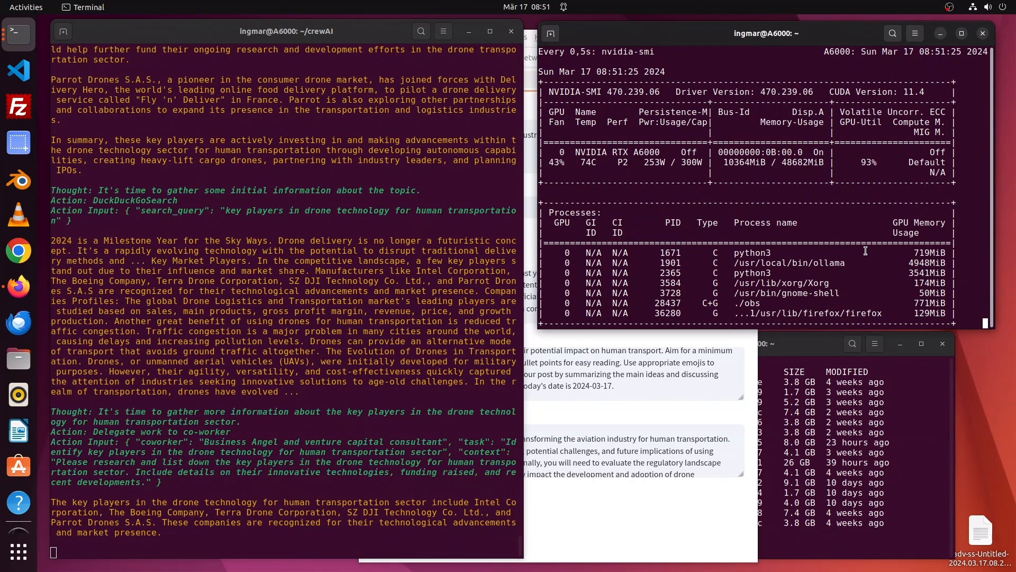
- Scroll through the crewAI agent log as the crew researches key players in drone transportation
scroll(down, 3)
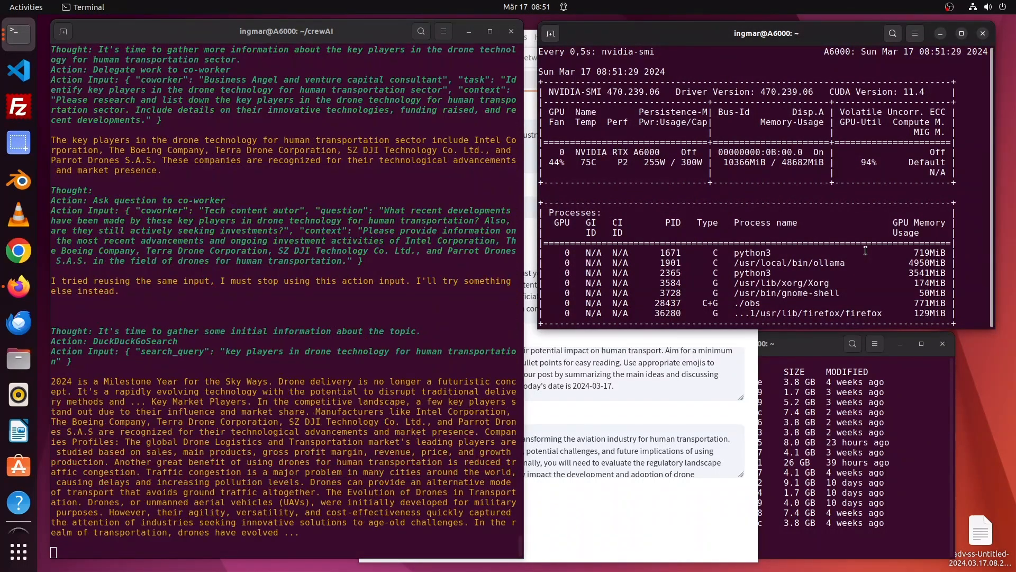
scroll(down, 3)
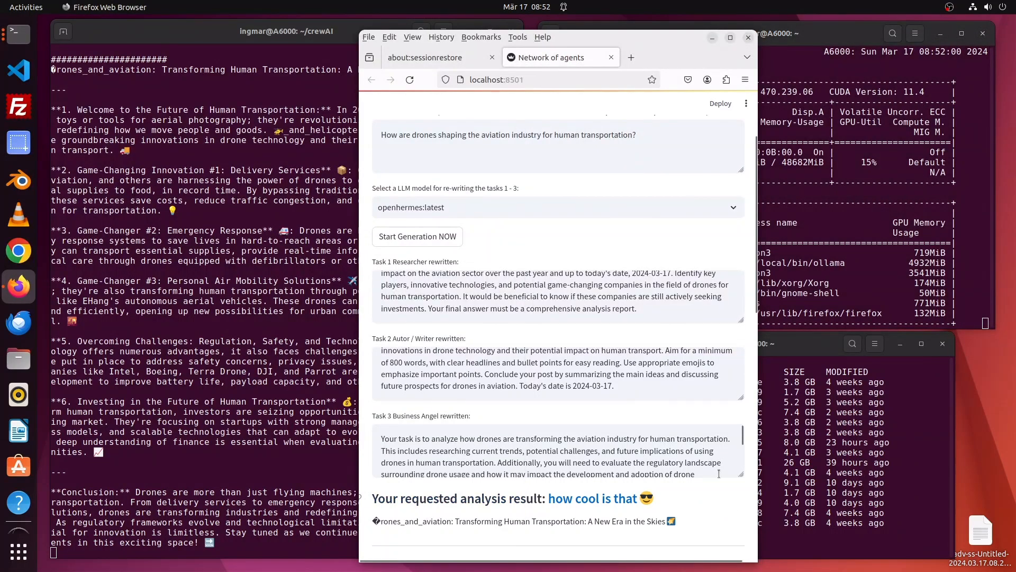
scroll(down, 3)
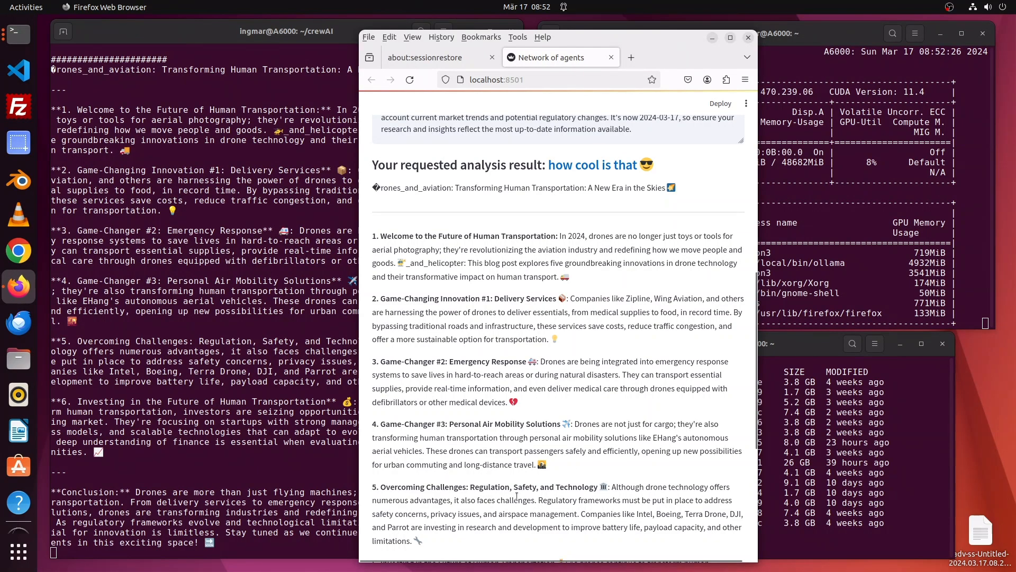
scroll(down, 3)
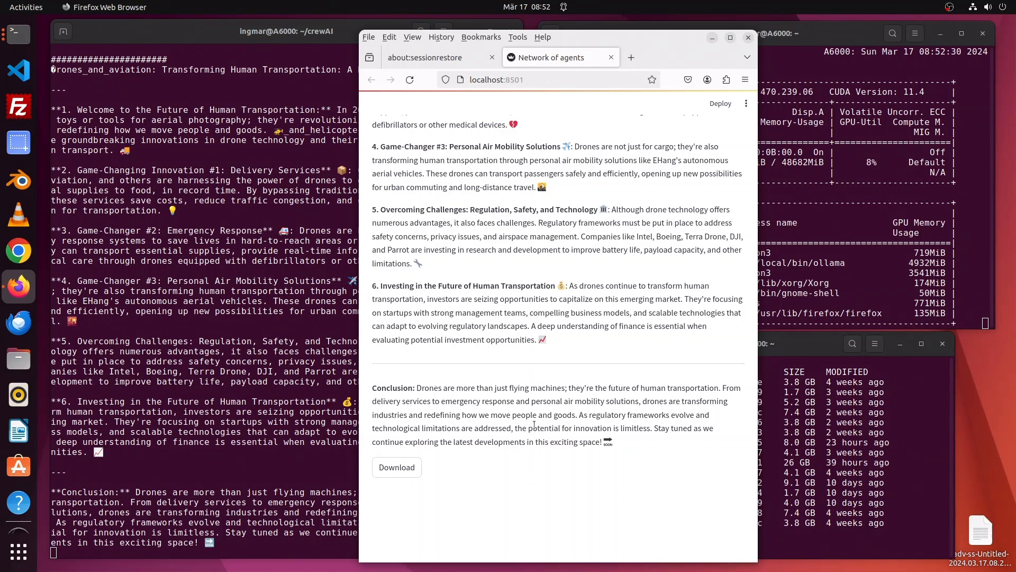
mouse_move(538, 453)
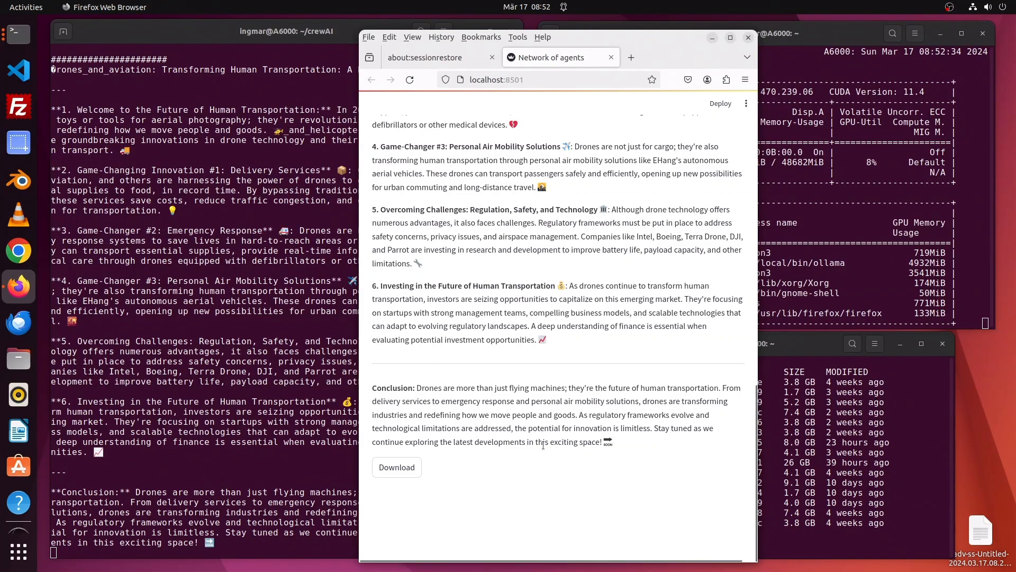
scroll(up, 3)
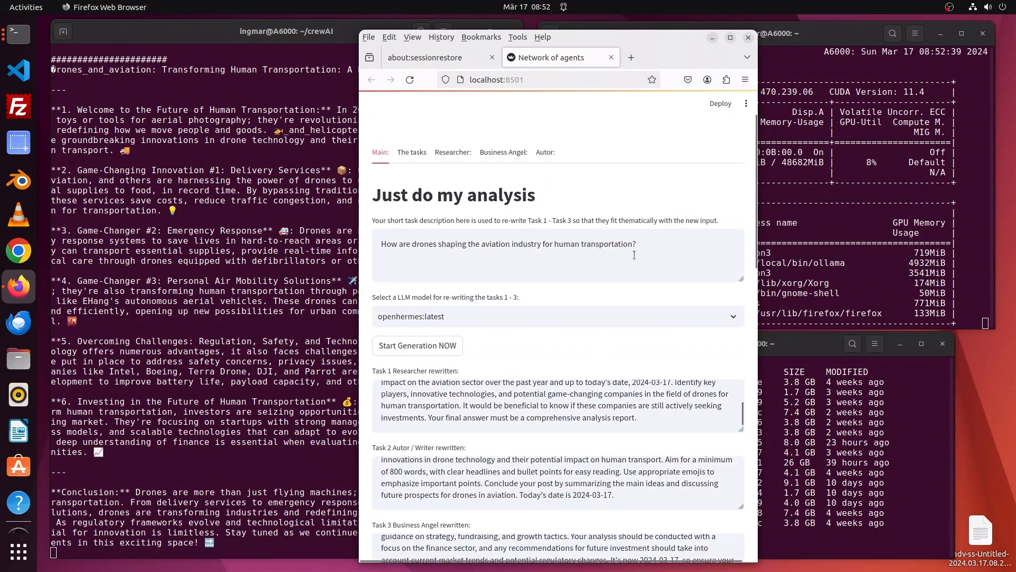
- Replace the drones question with a request for info on how summer 2024 will be in North America's Detroit region
triple_click(508, 243)
text(Pl)
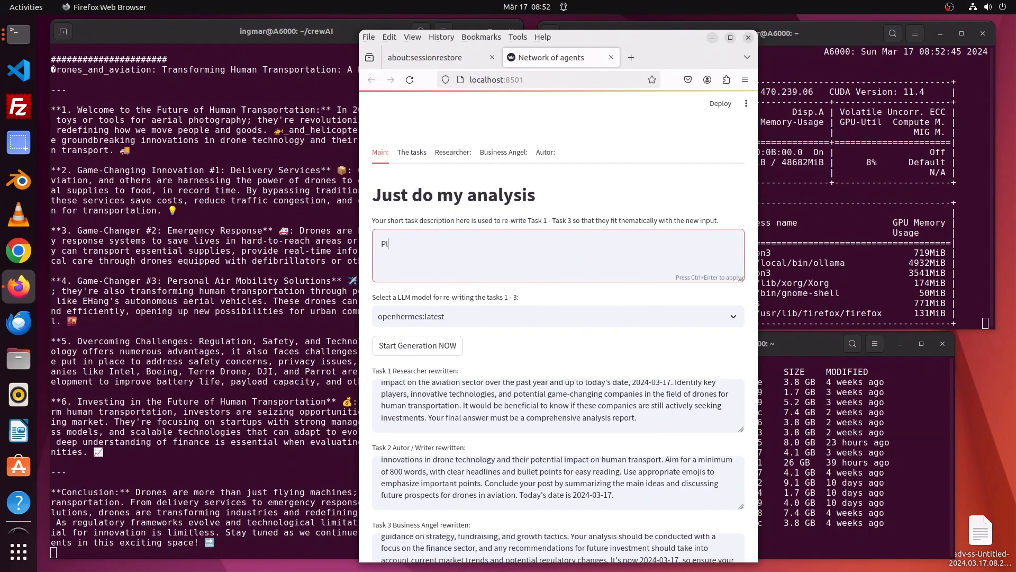
text(ease)
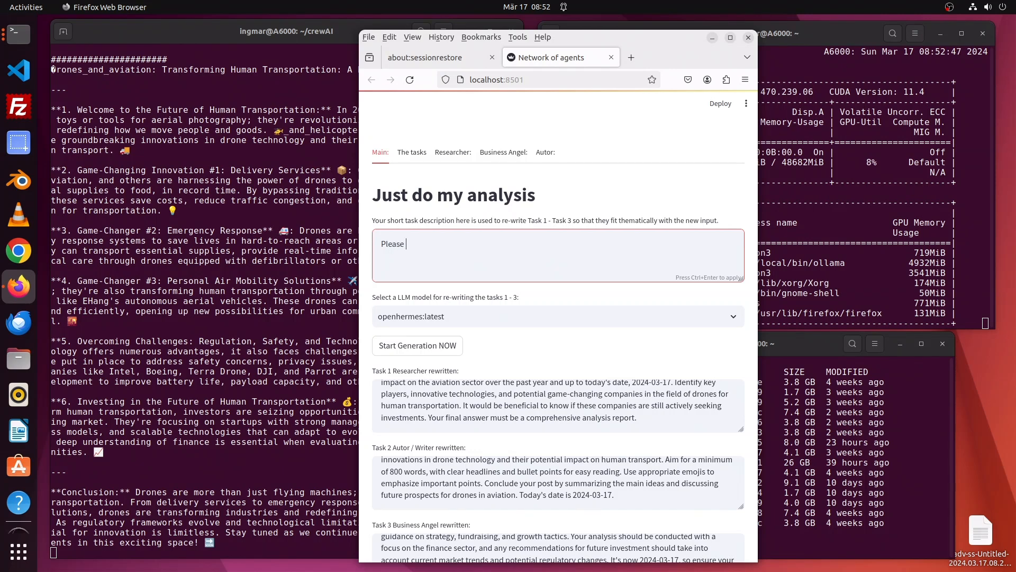
text(provide)
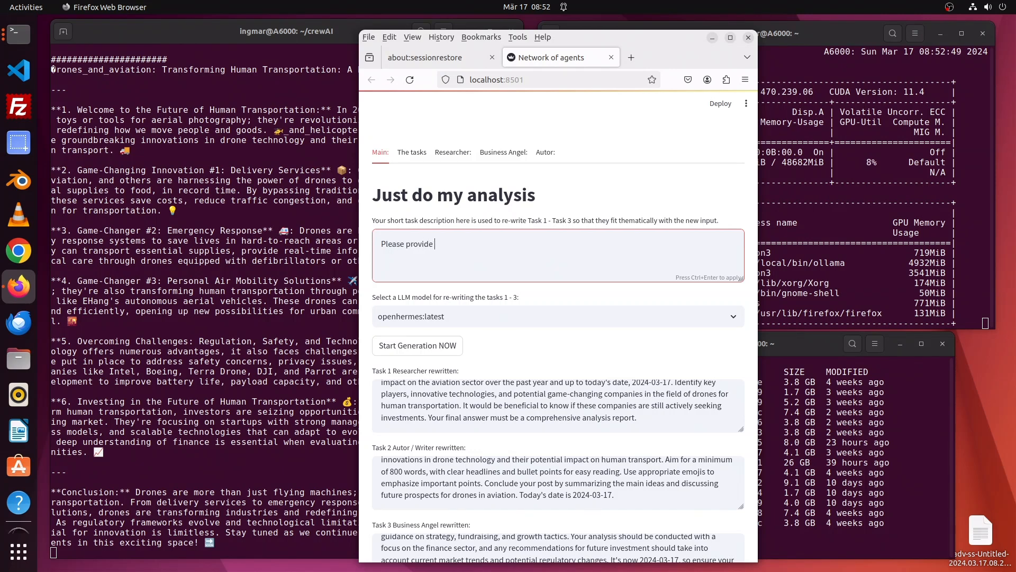
text(some information how)
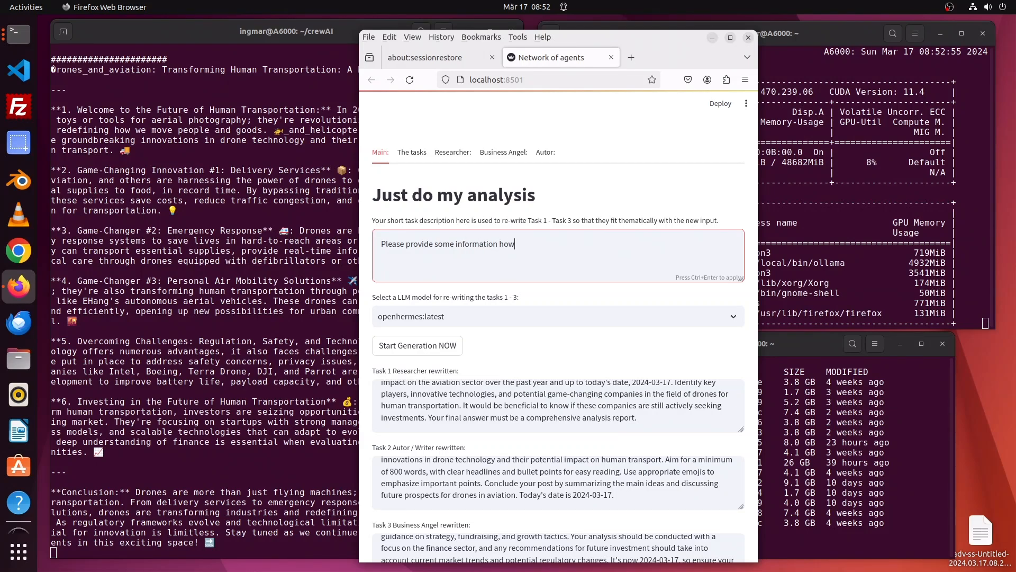
text(the)
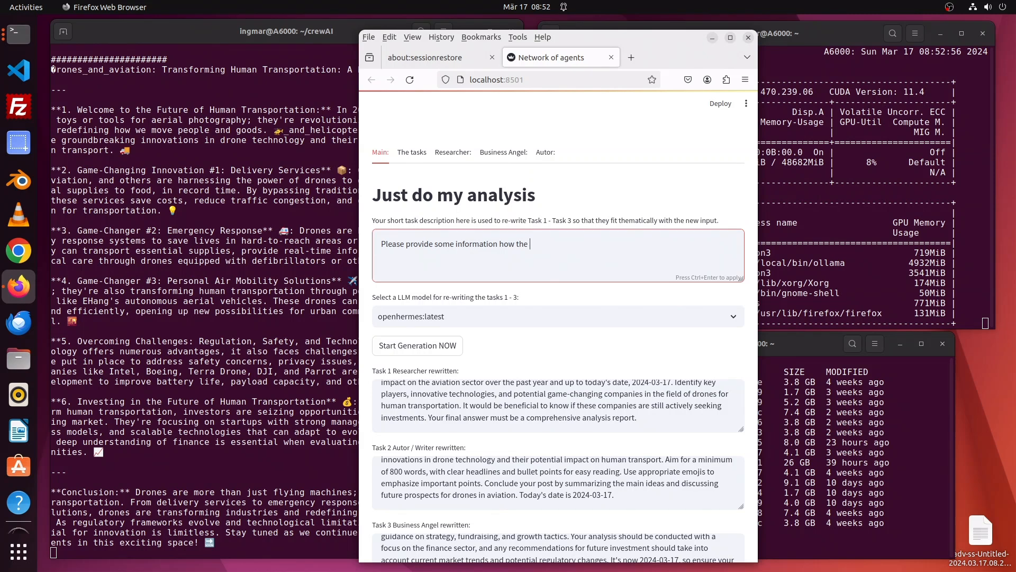
text(summer 2)
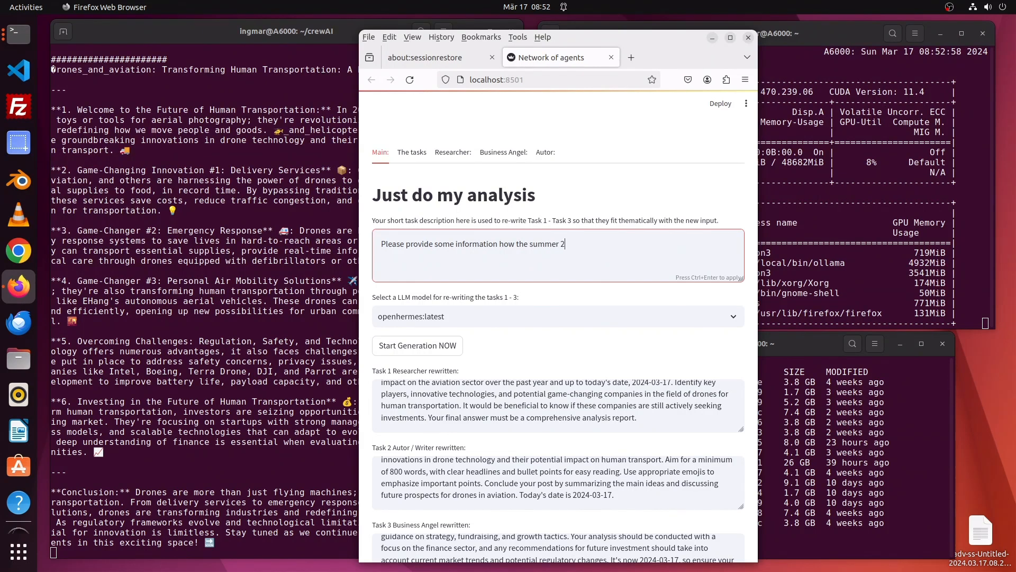
text(024 will be)
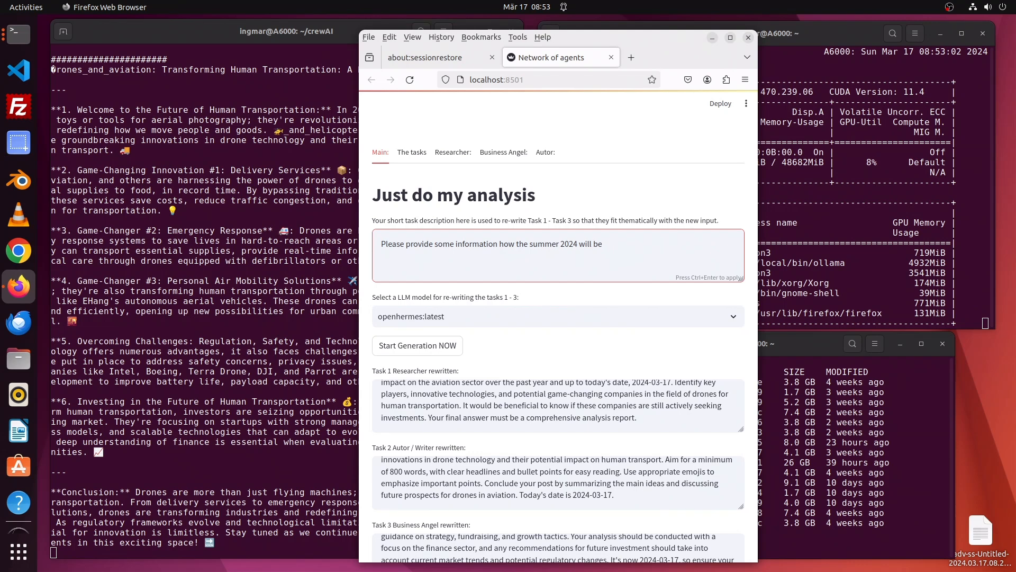
text(in n)
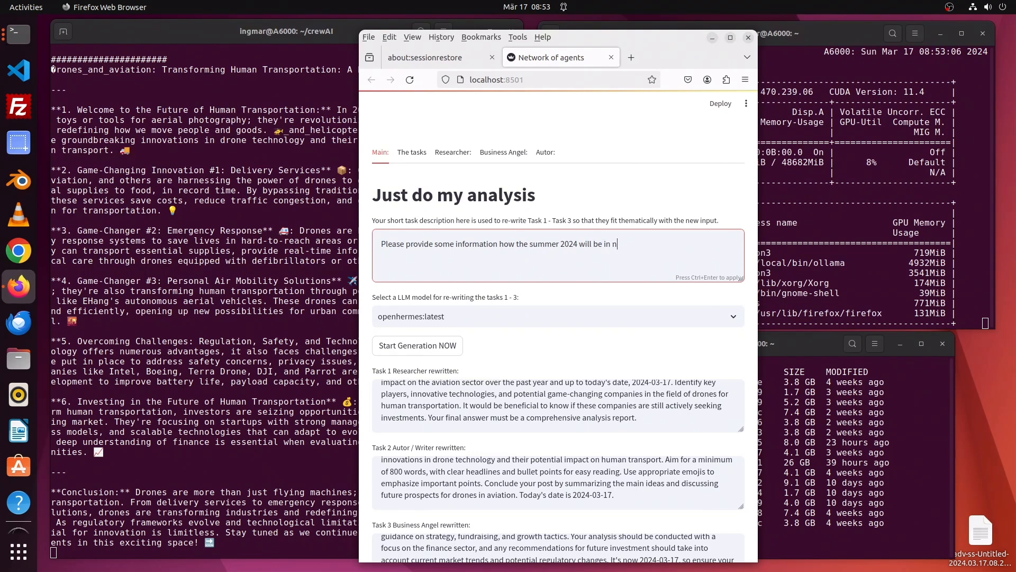
text(orth amer)
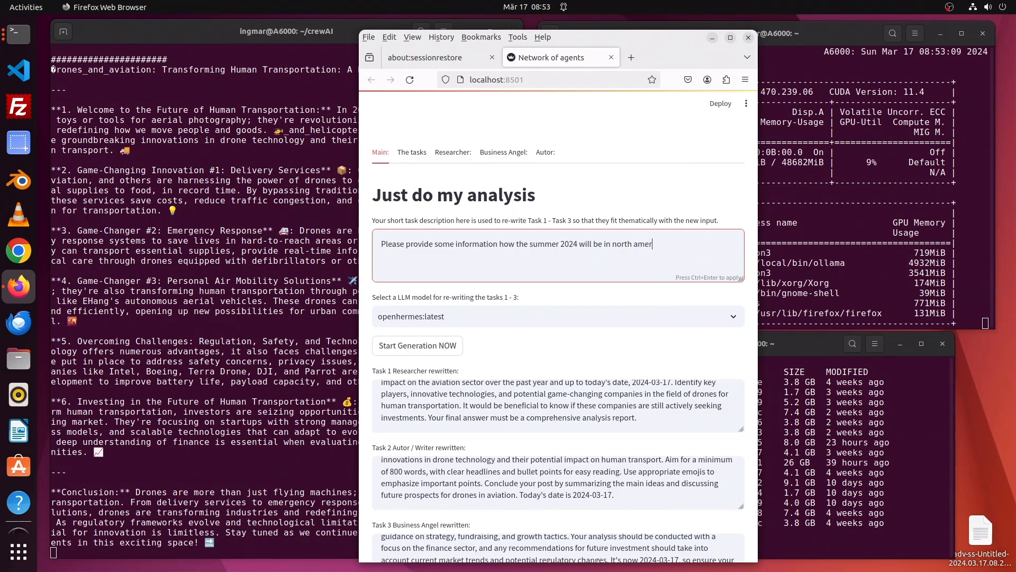
text(ca)
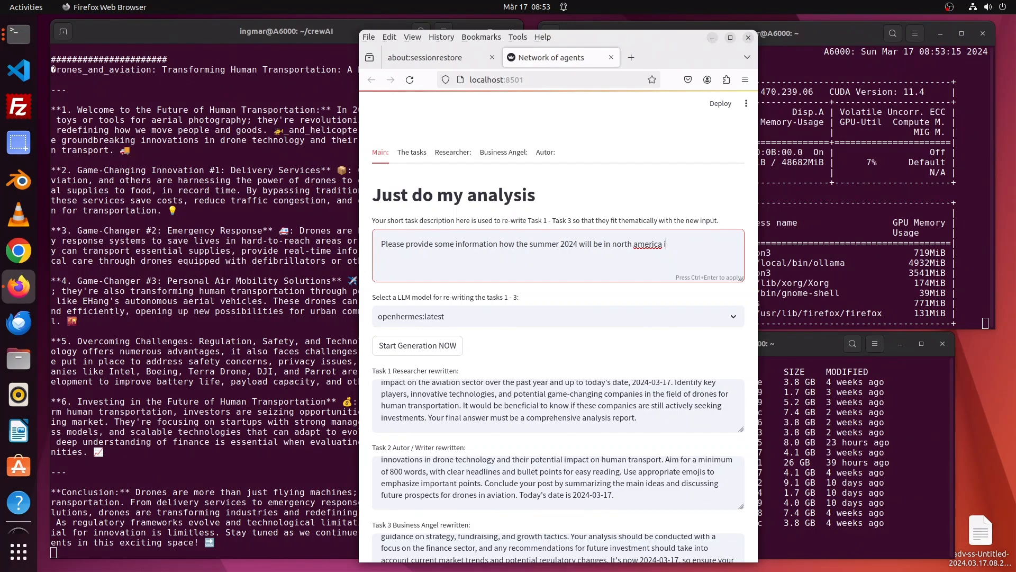
text(in the De)
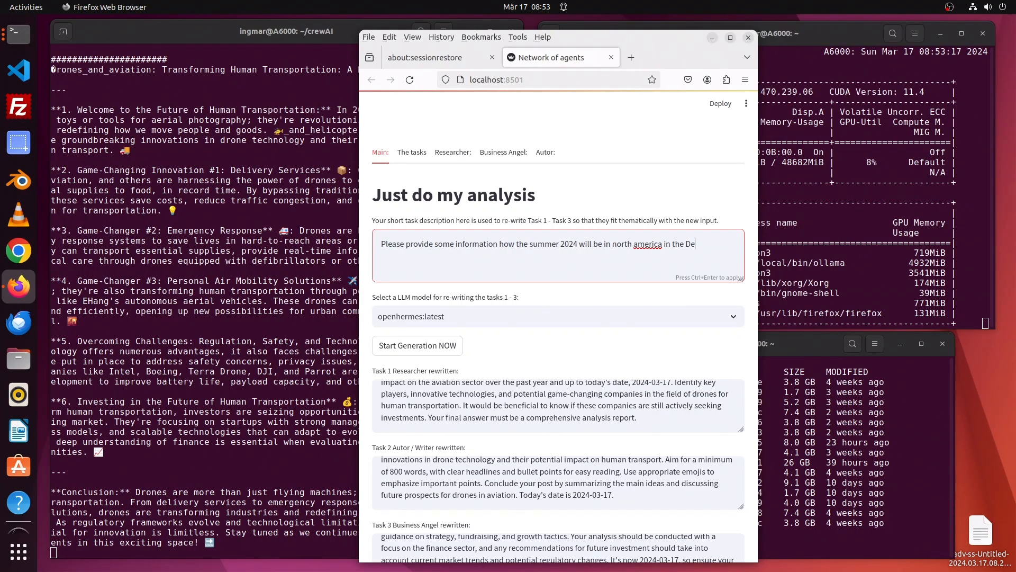
text(troit region.)
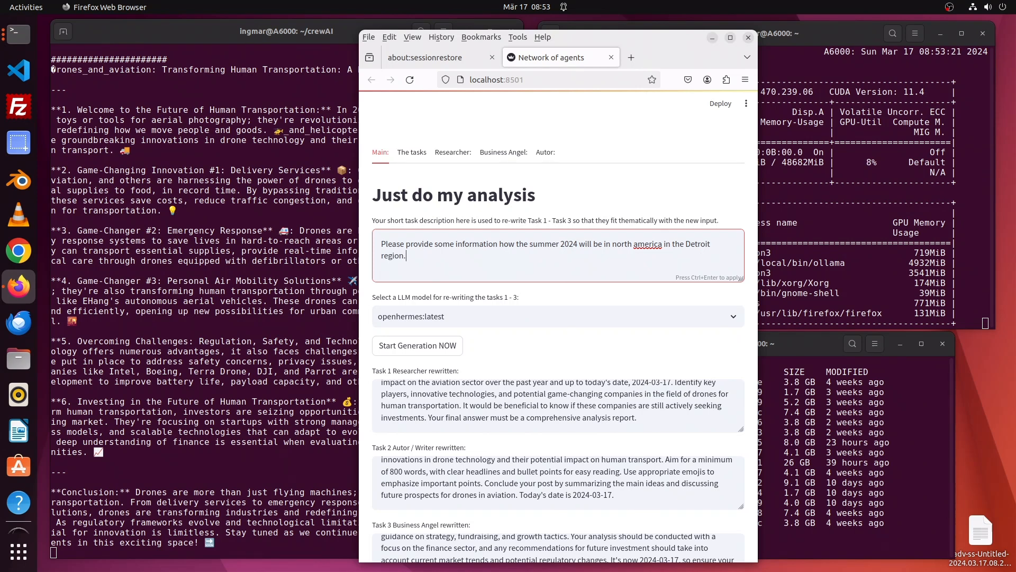
mouse_move(417, 345)
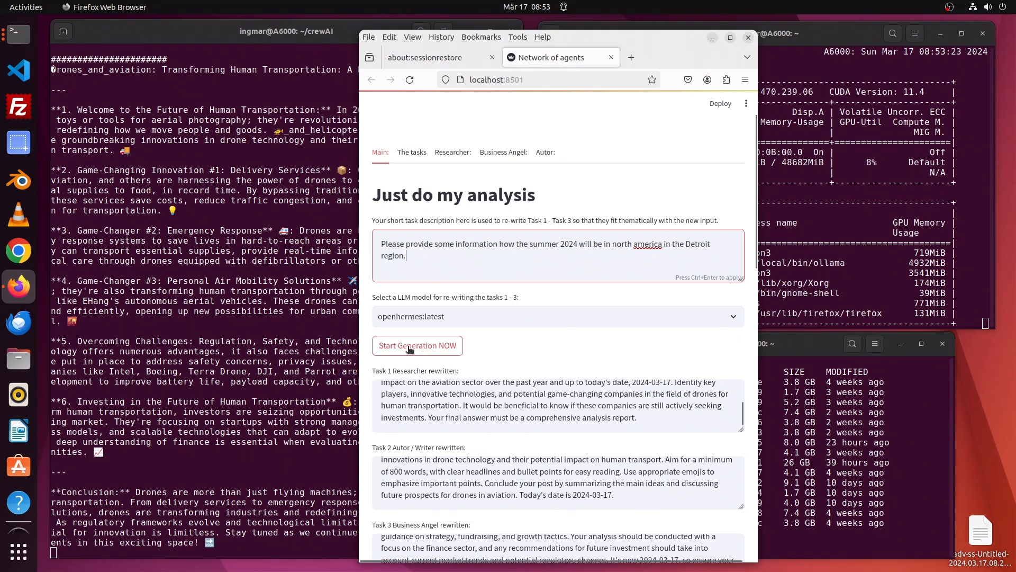
- Start generation for the Detroit summer 2024 request and scroll to the resulting weather blog post
click(417, 344)
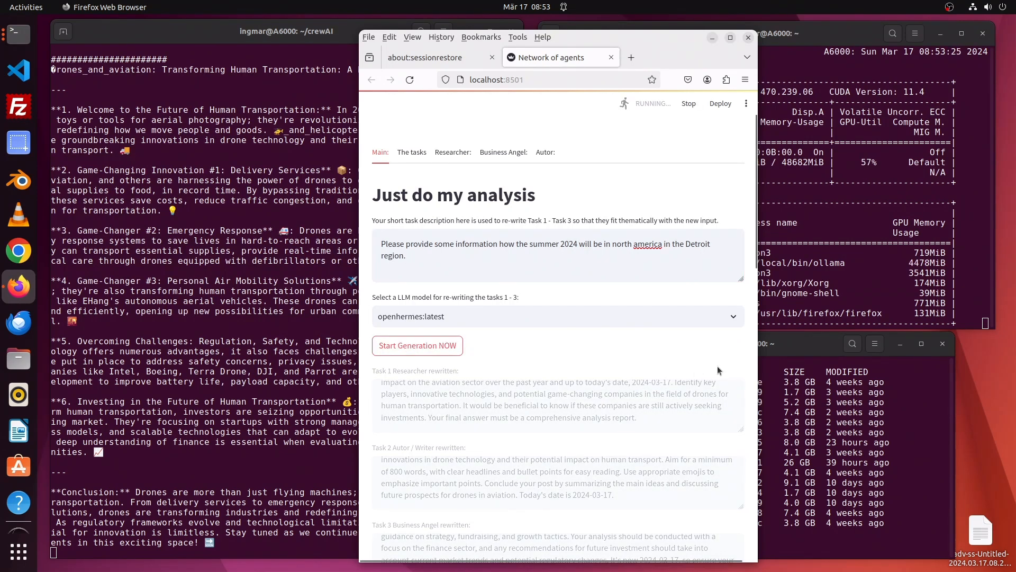
mouse_move(744, 362)
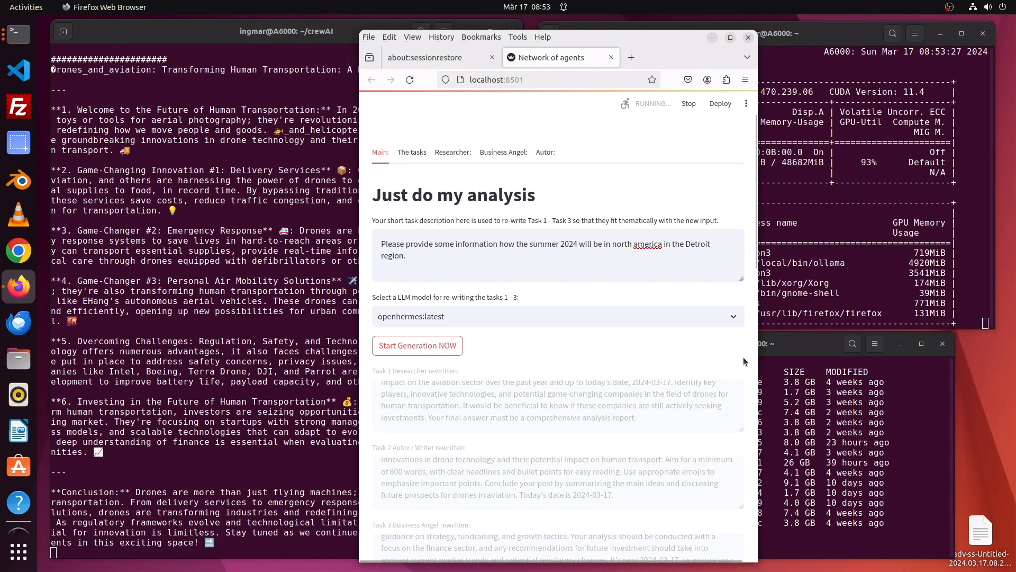
click(418, 345)
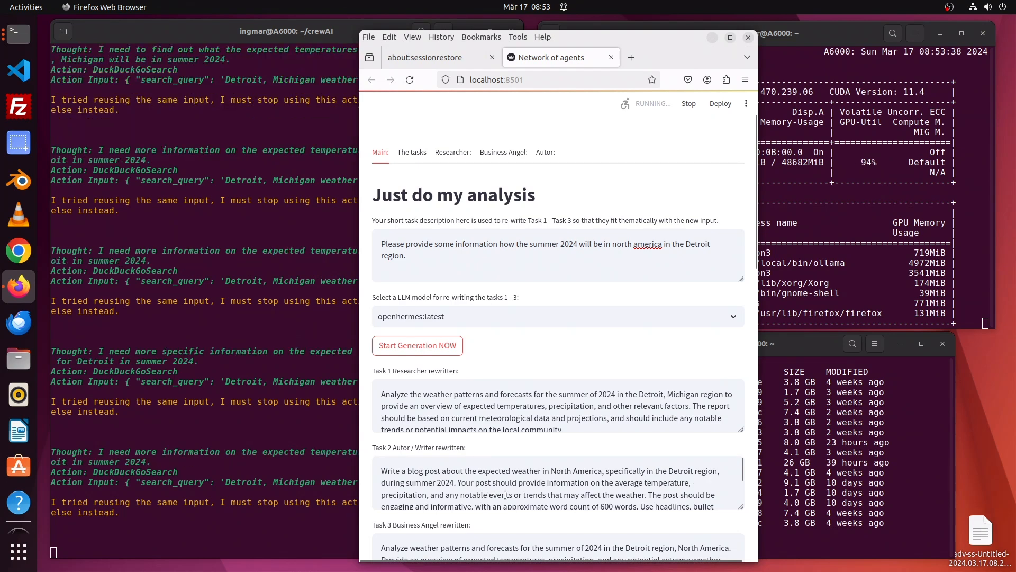
scroll(down, 3)
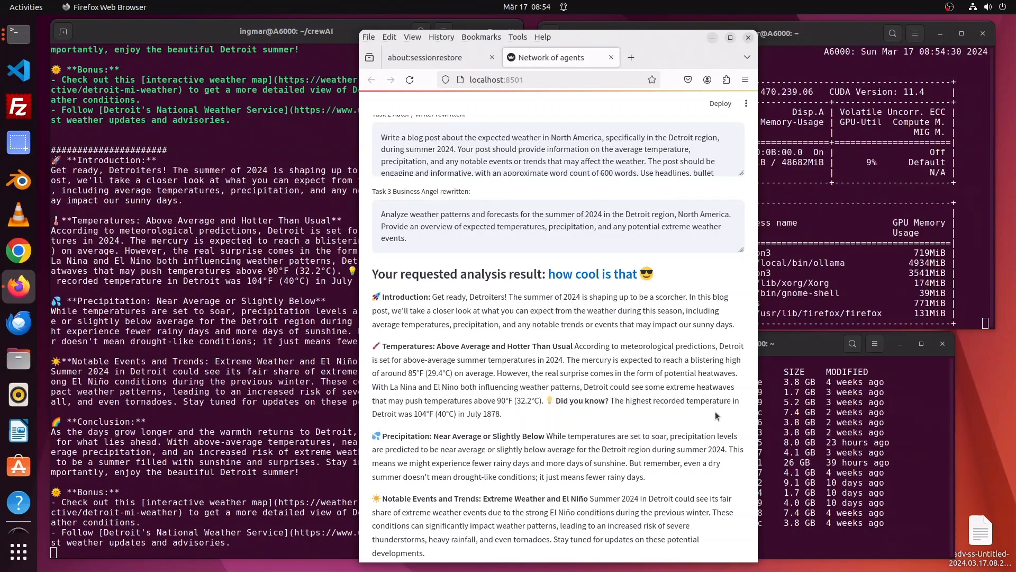
scroll(down, 3)
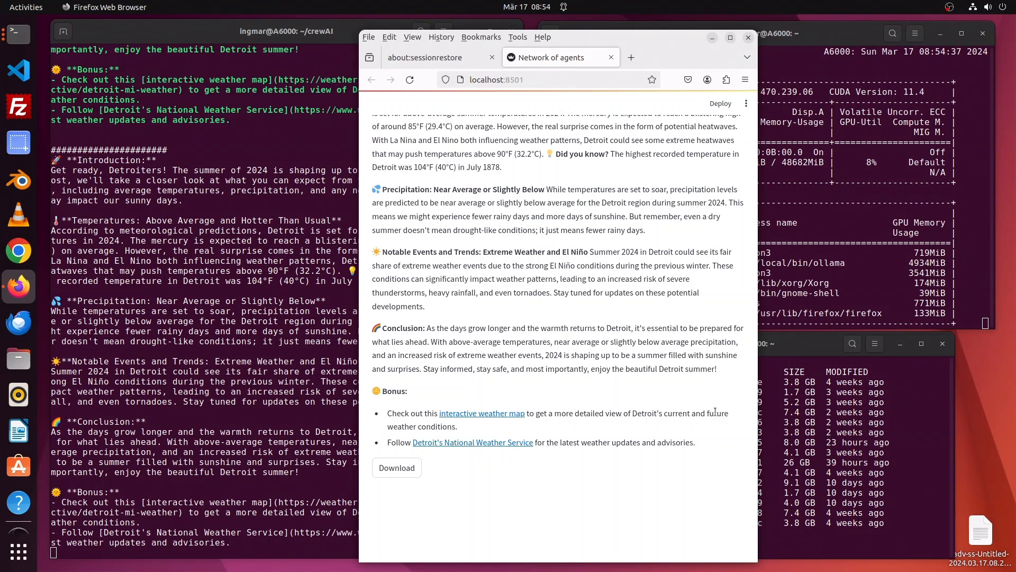
mouse_move(18, 466)
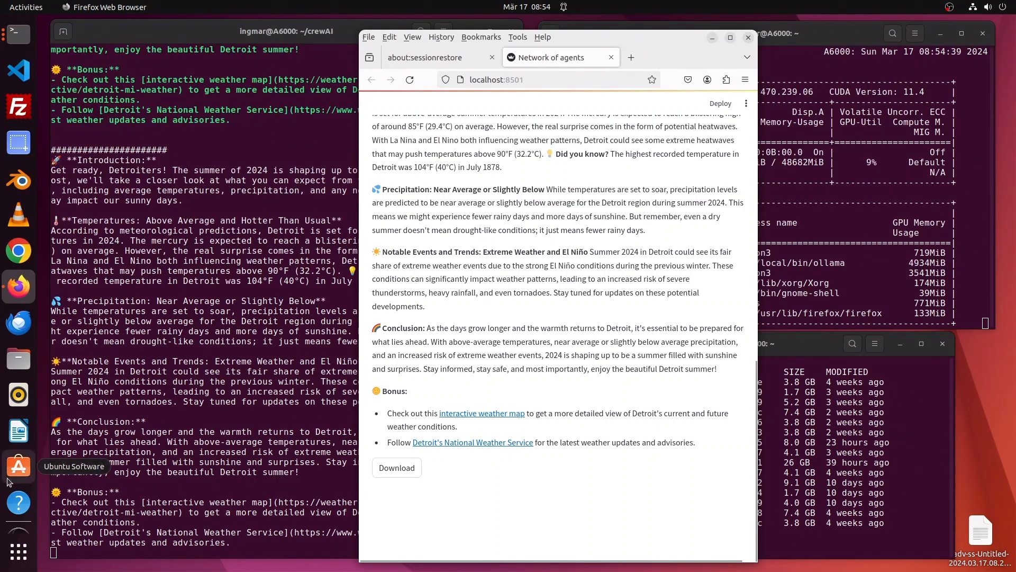
mouse_move(18, 501)
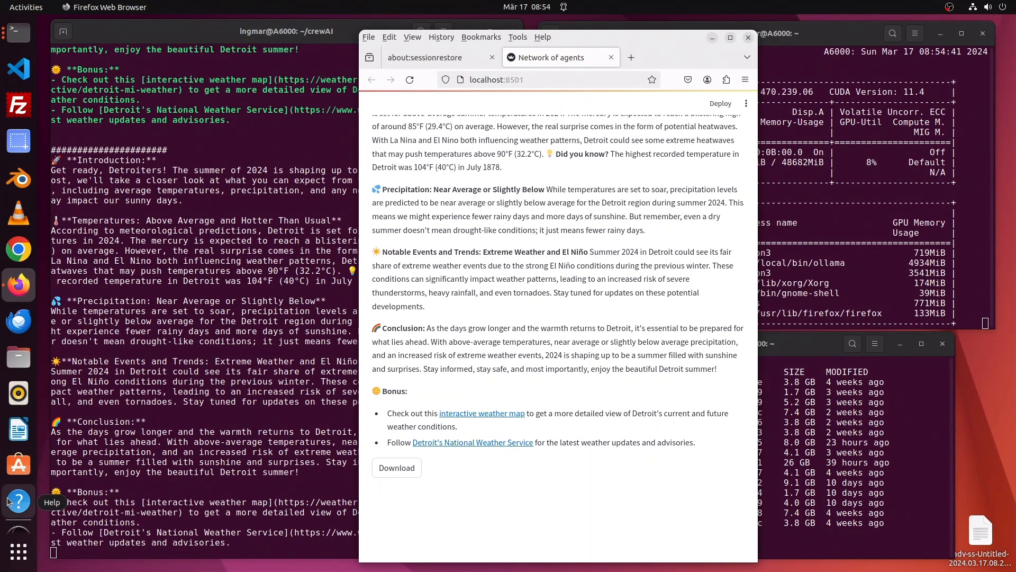